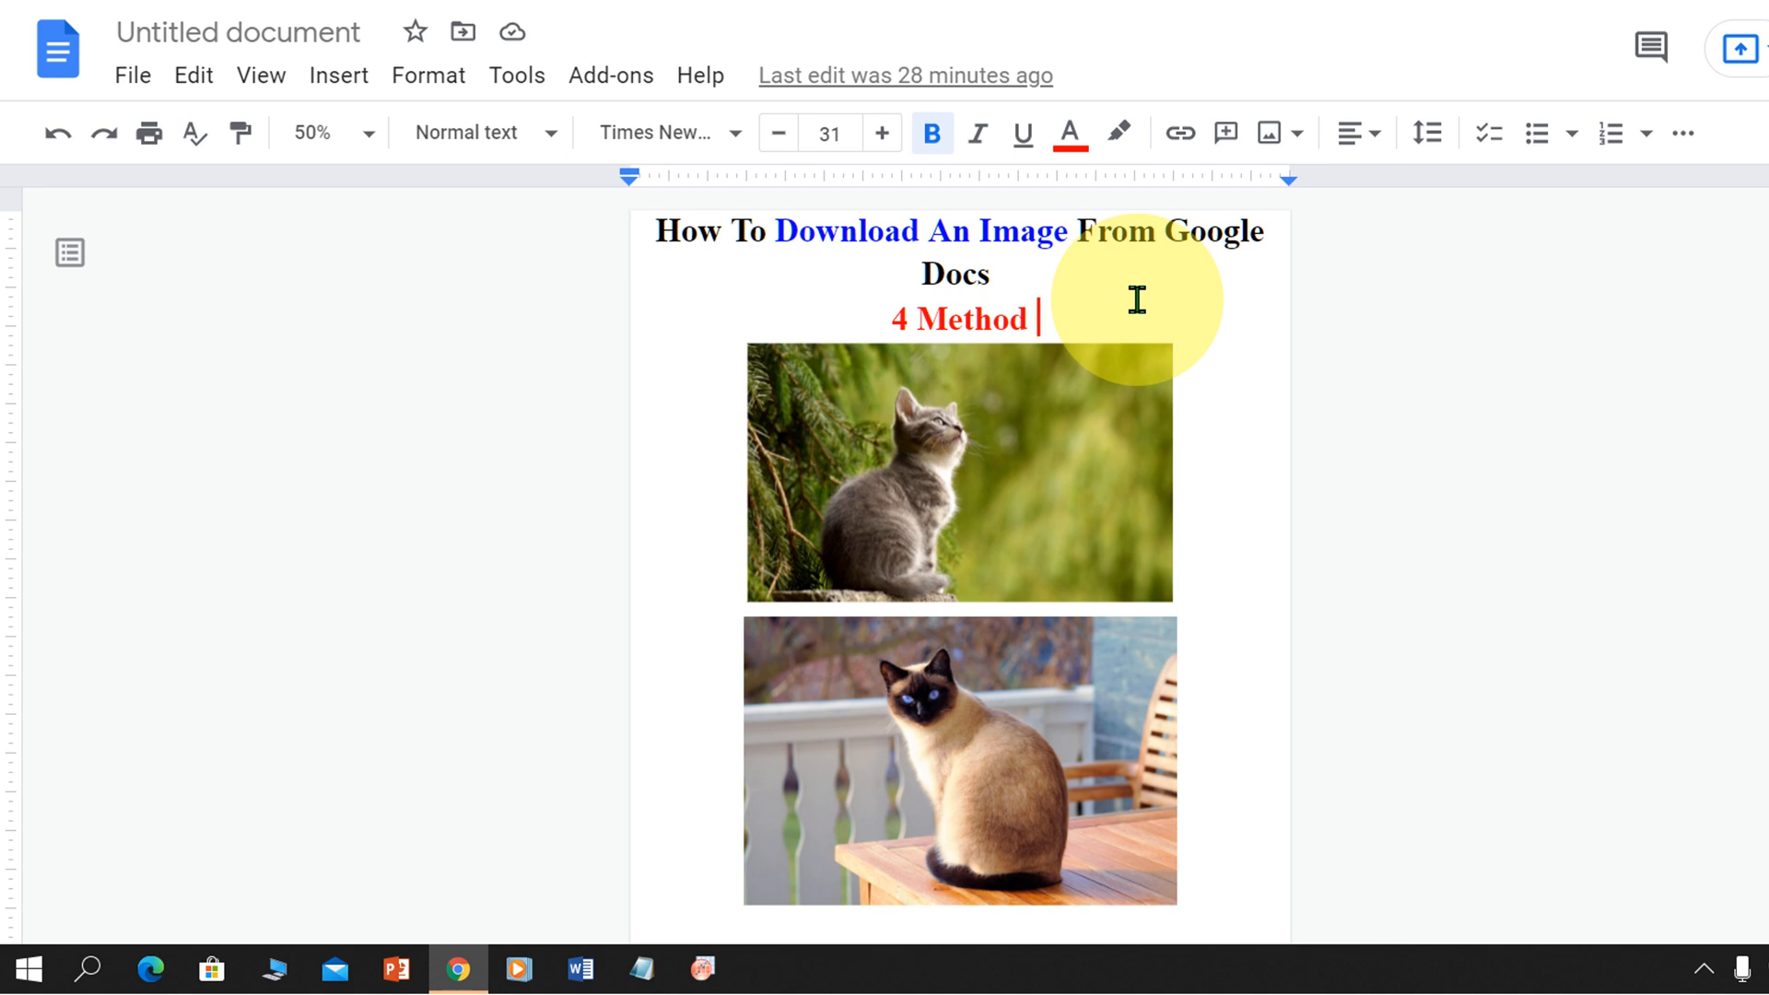
mouse_move(994, 446)
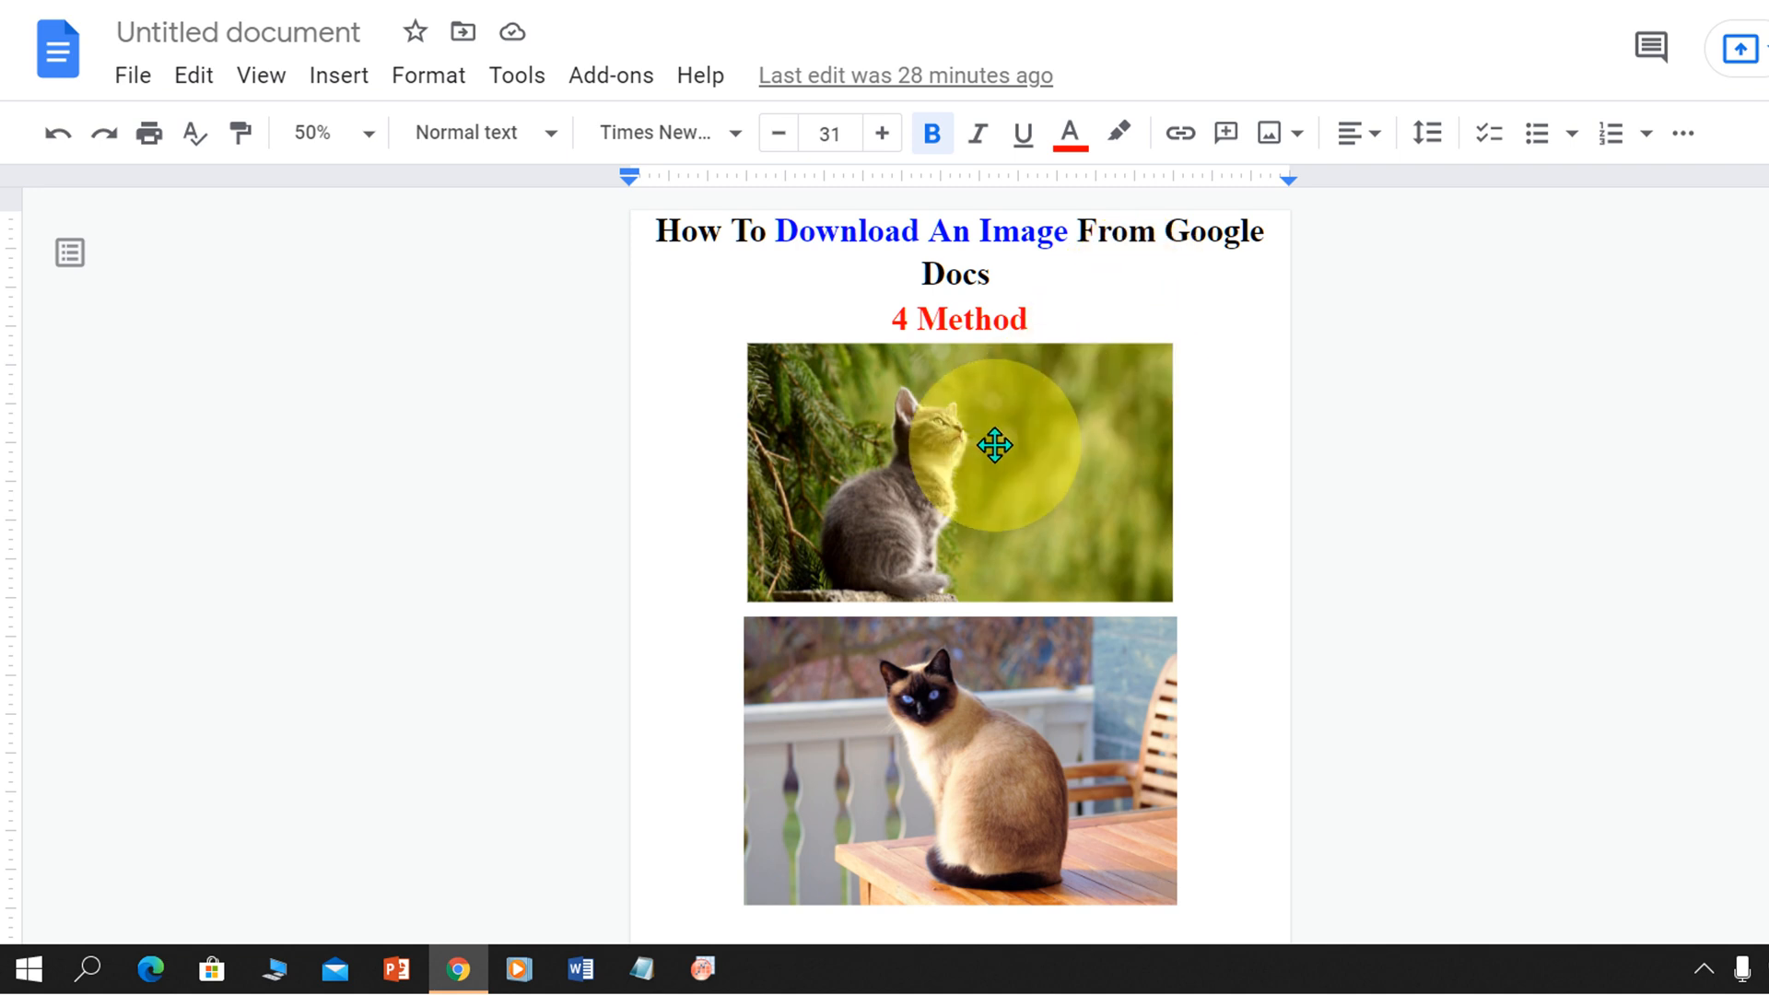
Step: Select the kitten photo at the top of the document and copy it from its right-click menu
left_click(993, 447)
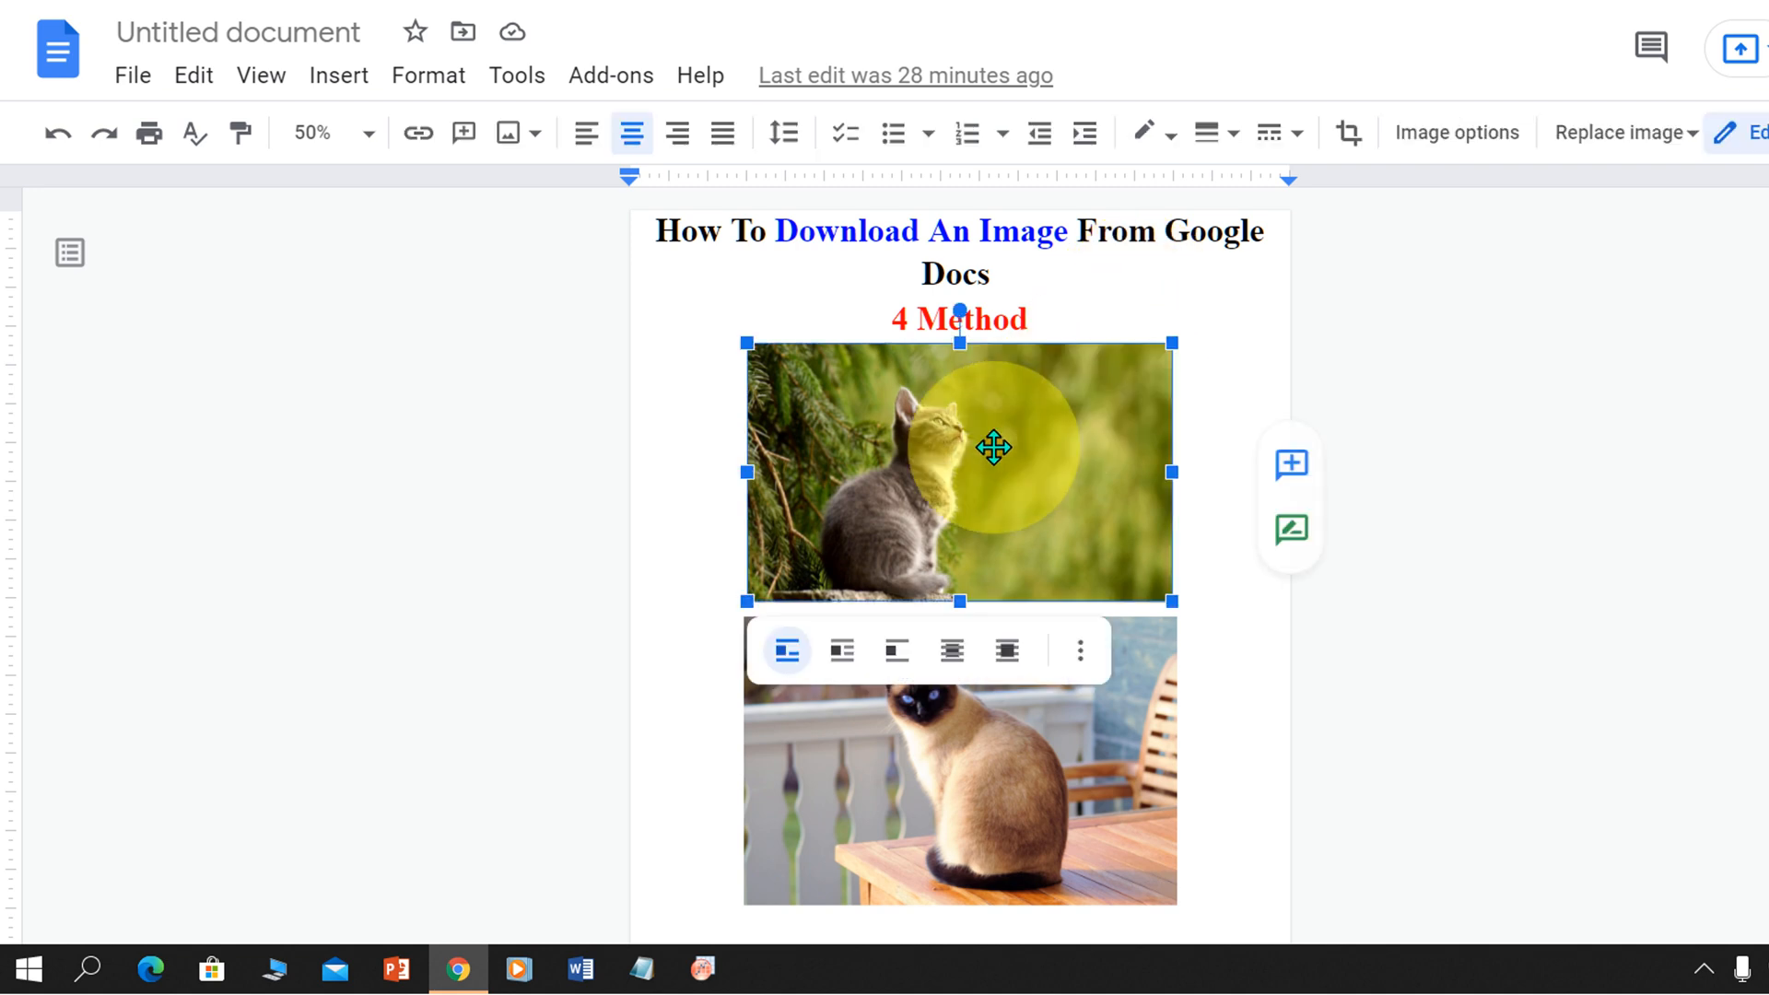
right_click(994, 446)
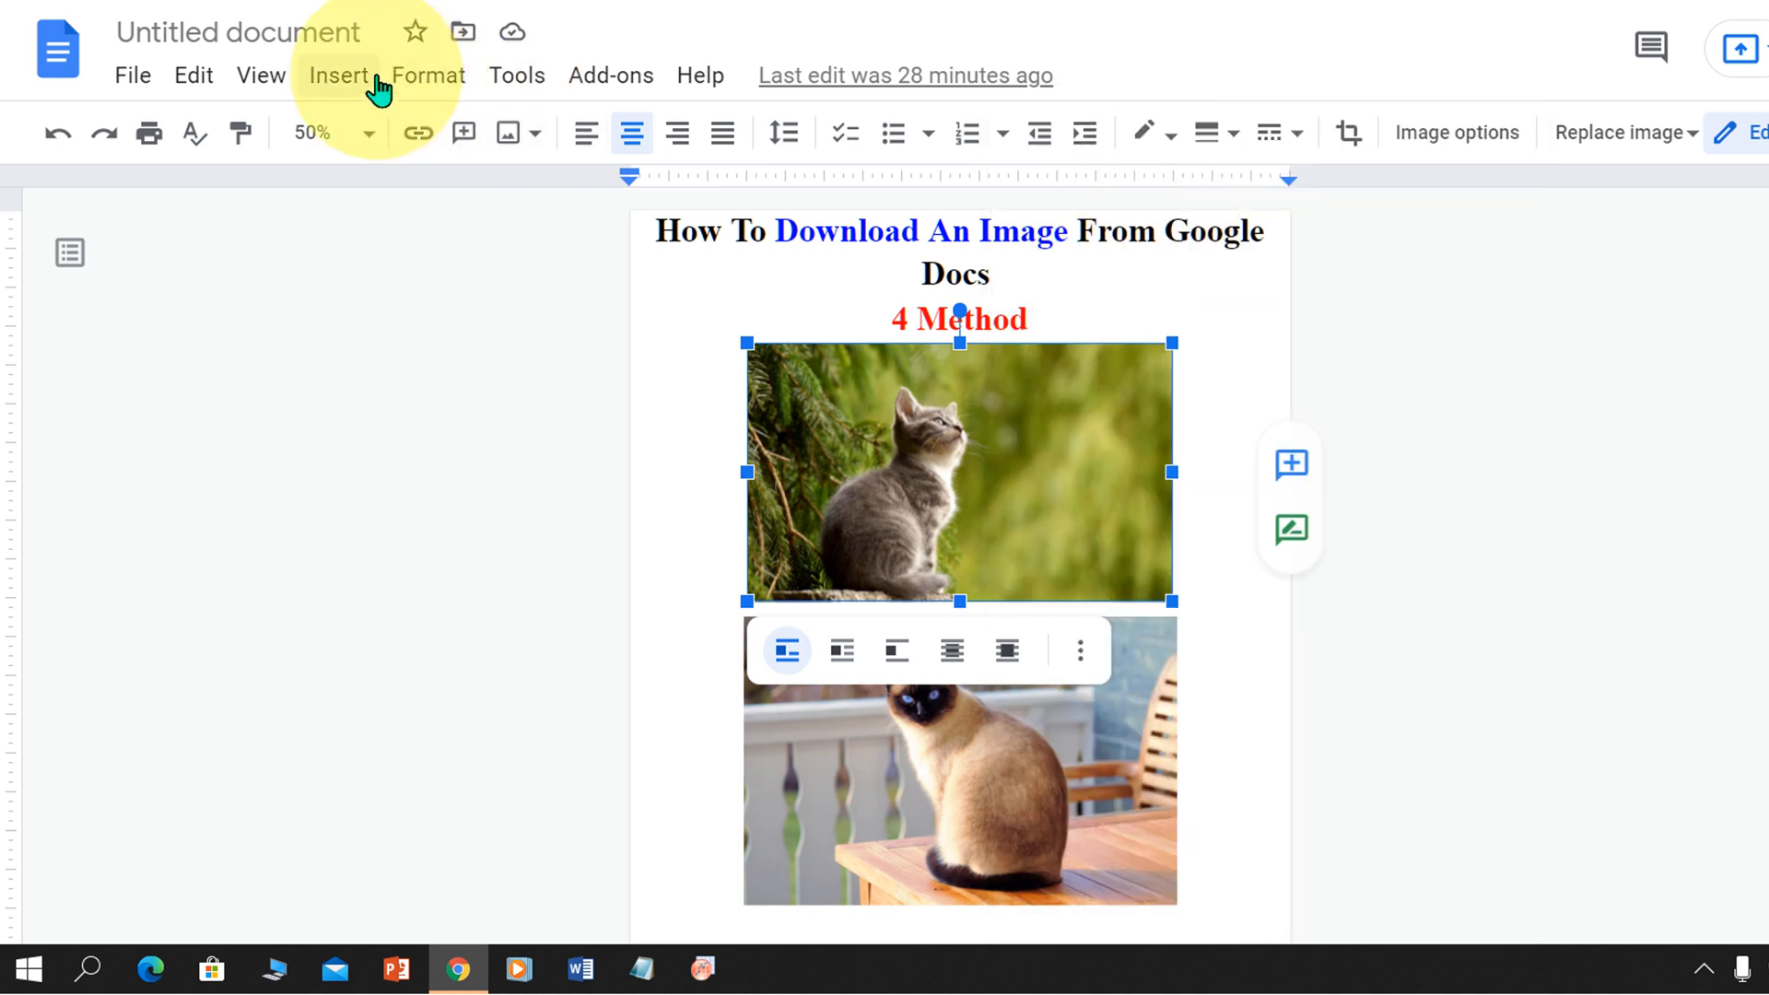
Step: Insert a new blank drawing and paste the kitten photo into its canvas
left_click(338, 76)
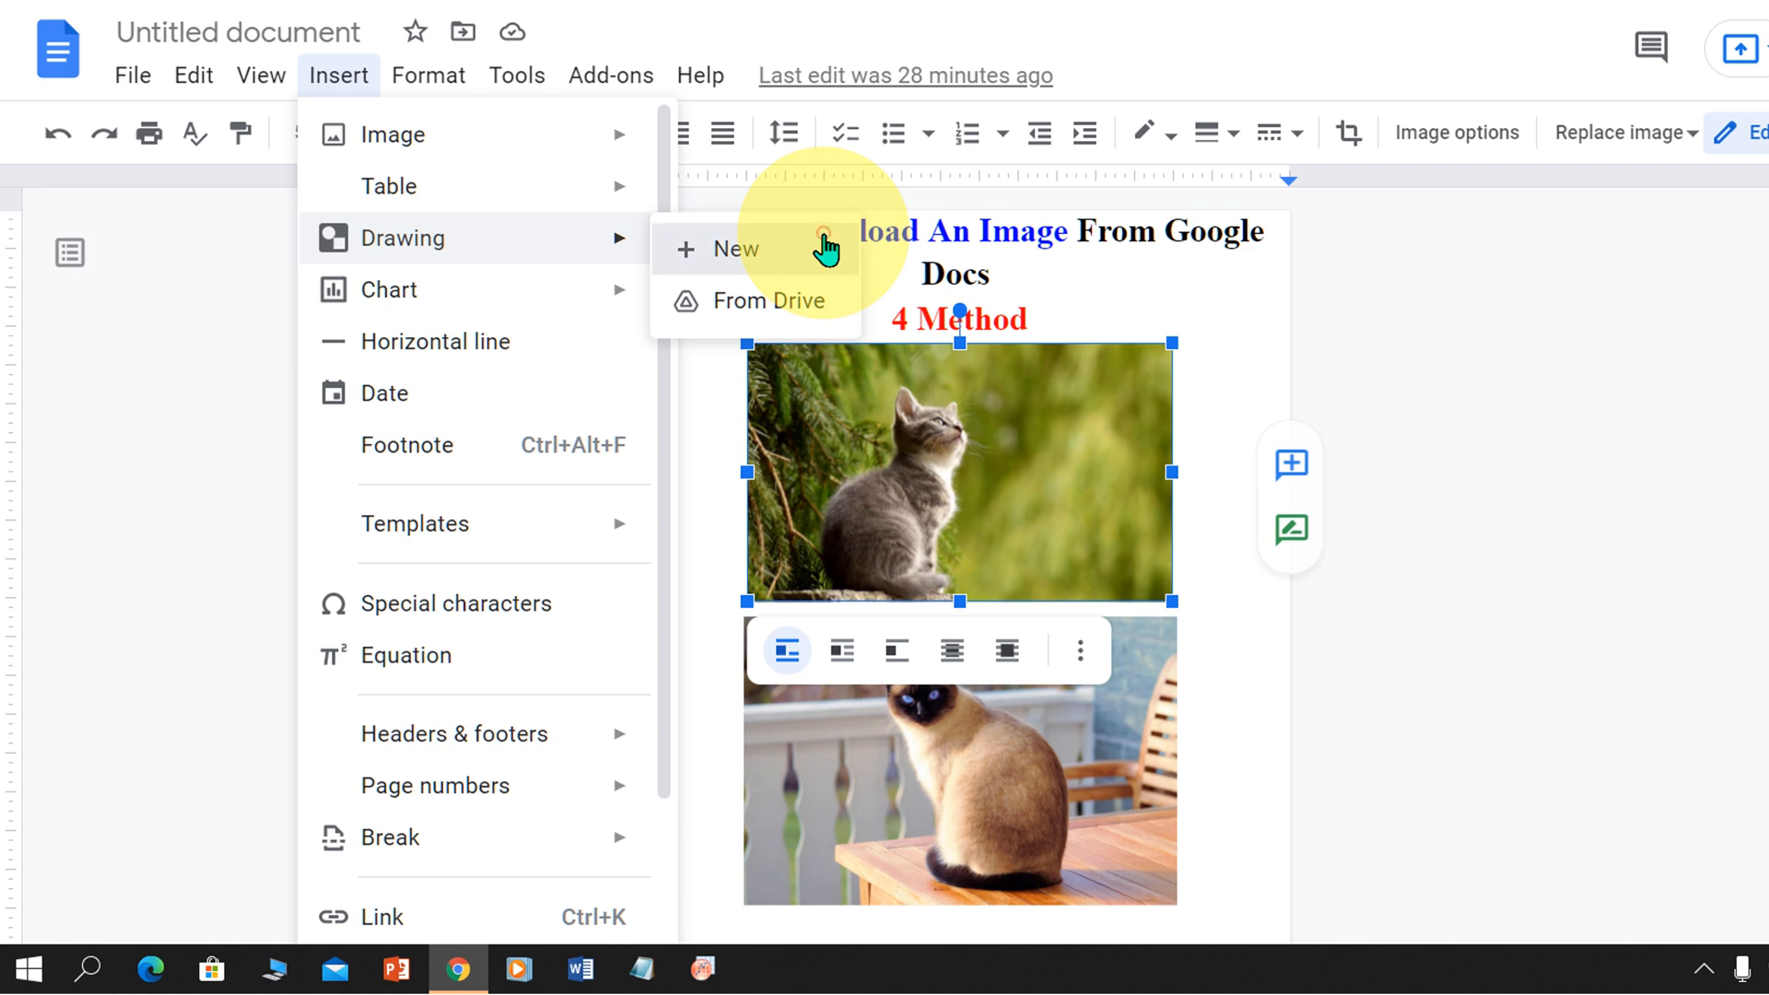
left_click(733, 249)
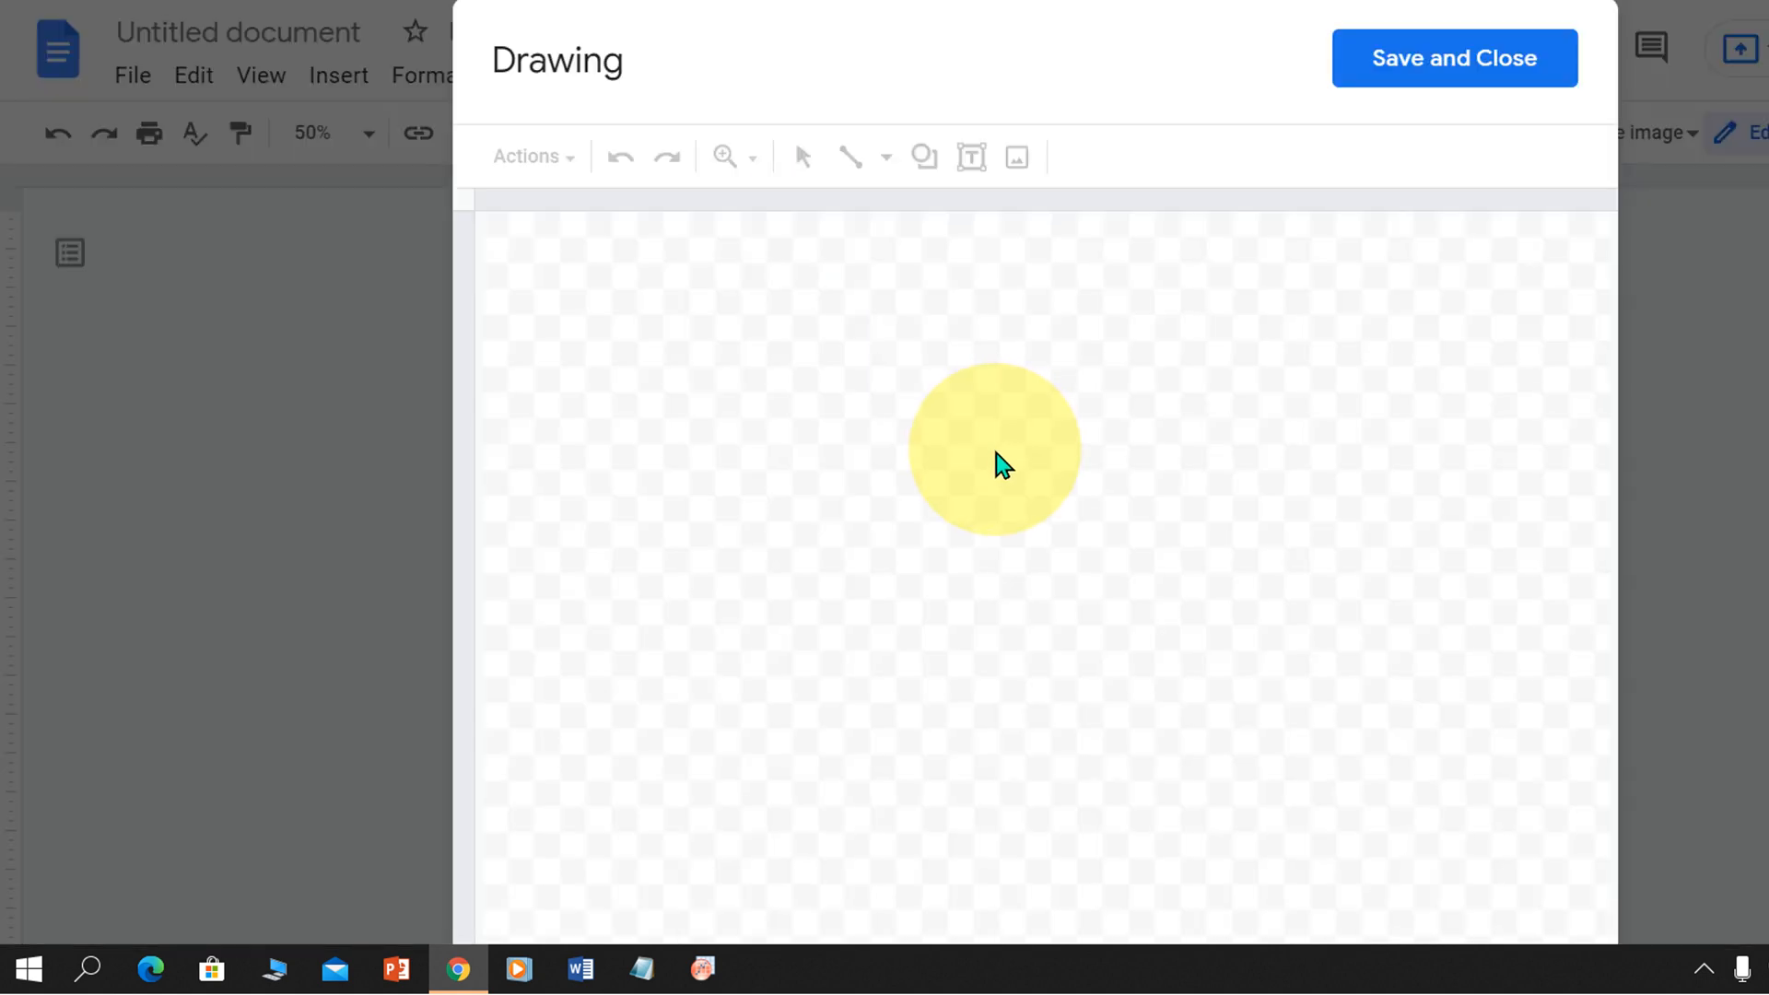
right_click(1001, 464)
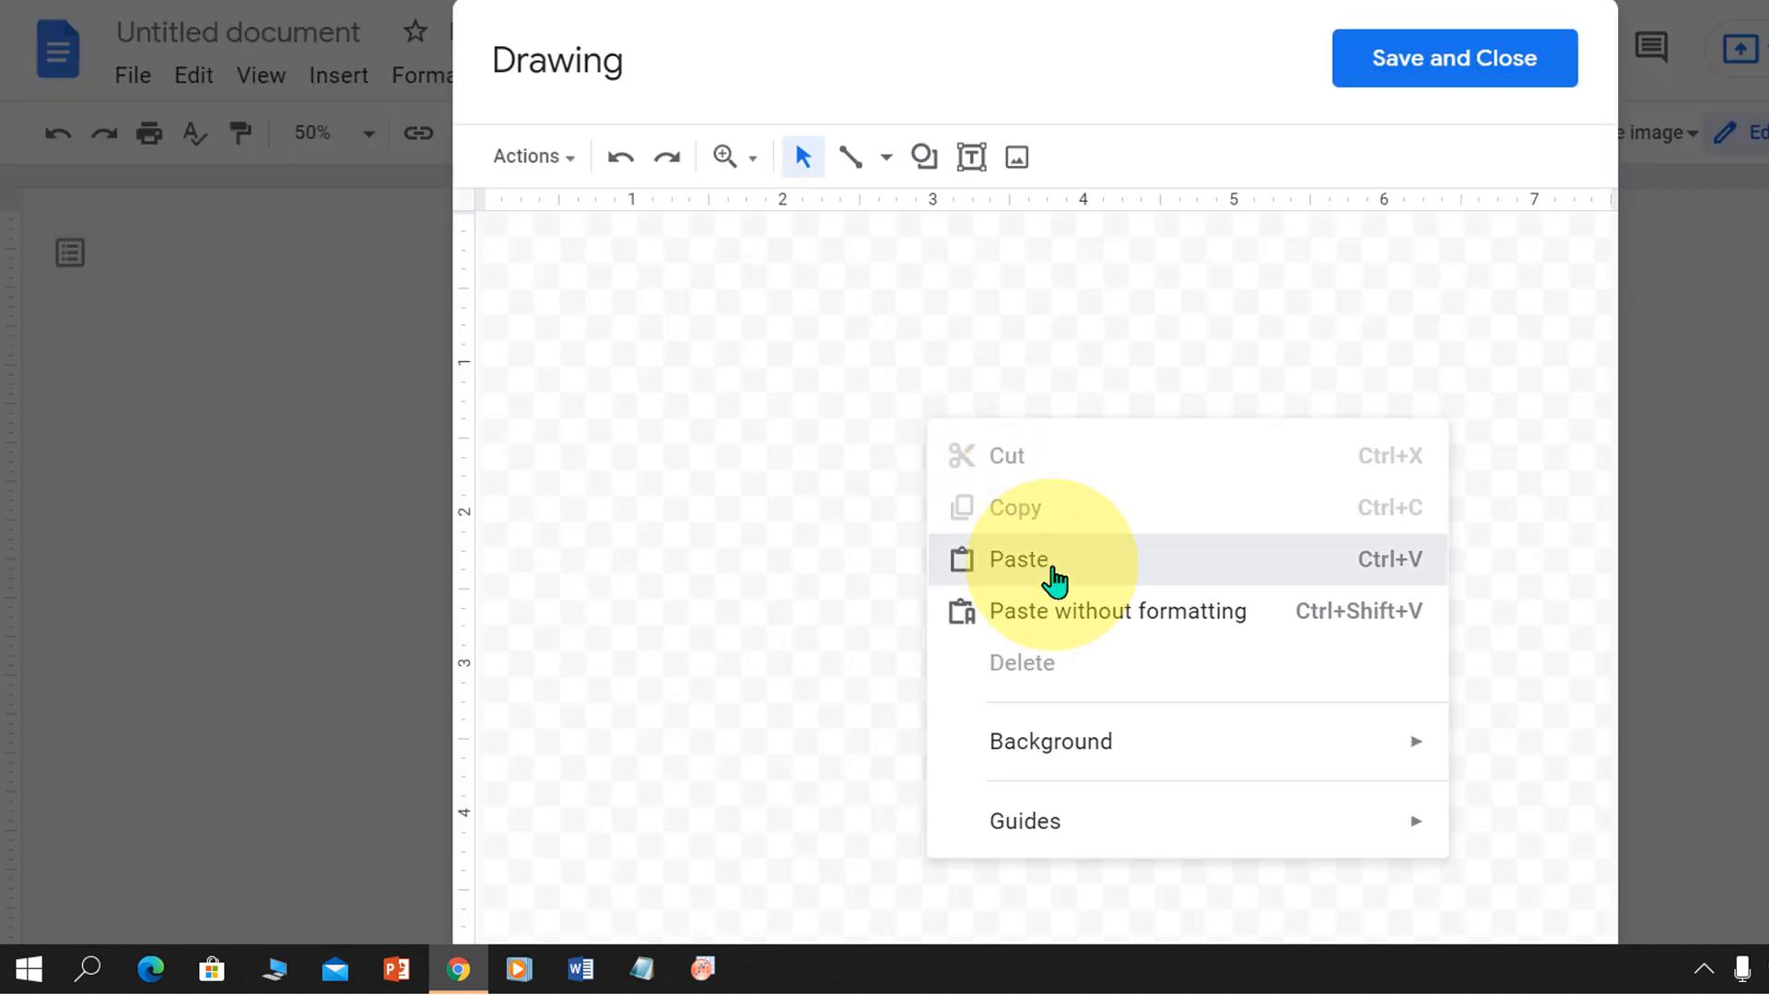
left_click(1018, 559)
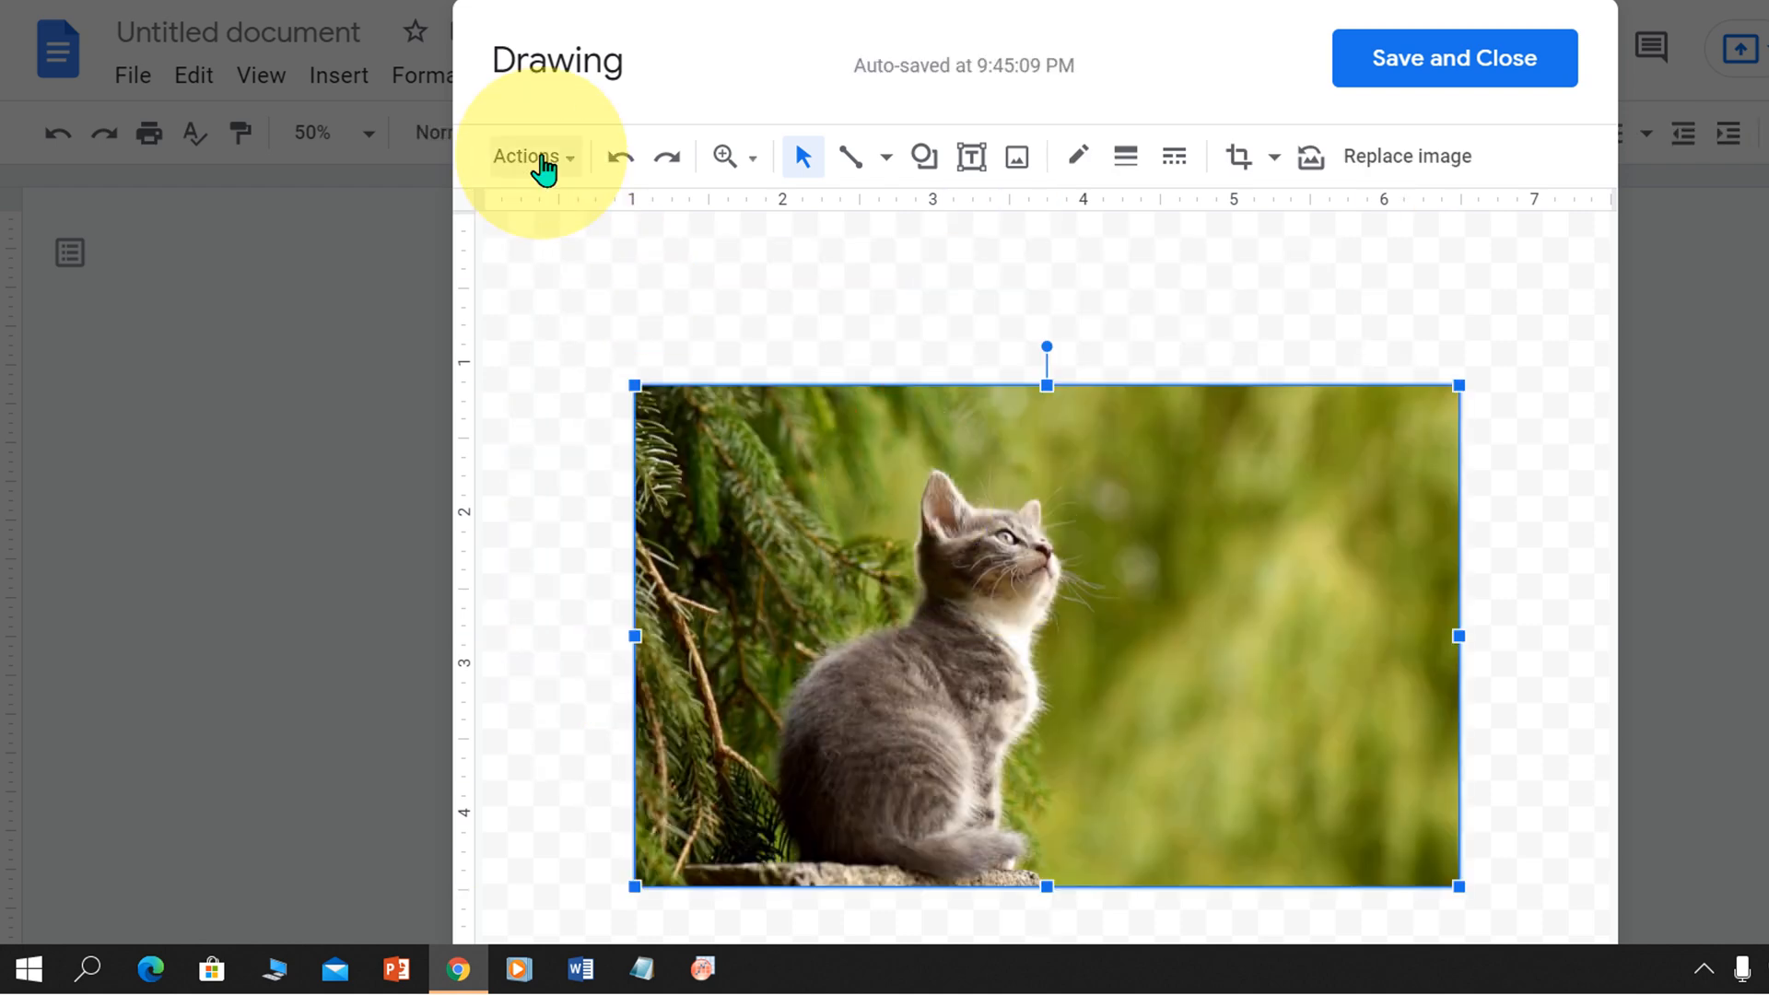
Step: Download the kitten drawing as a JPEG image, then close the drawing
left_click(526, 156)
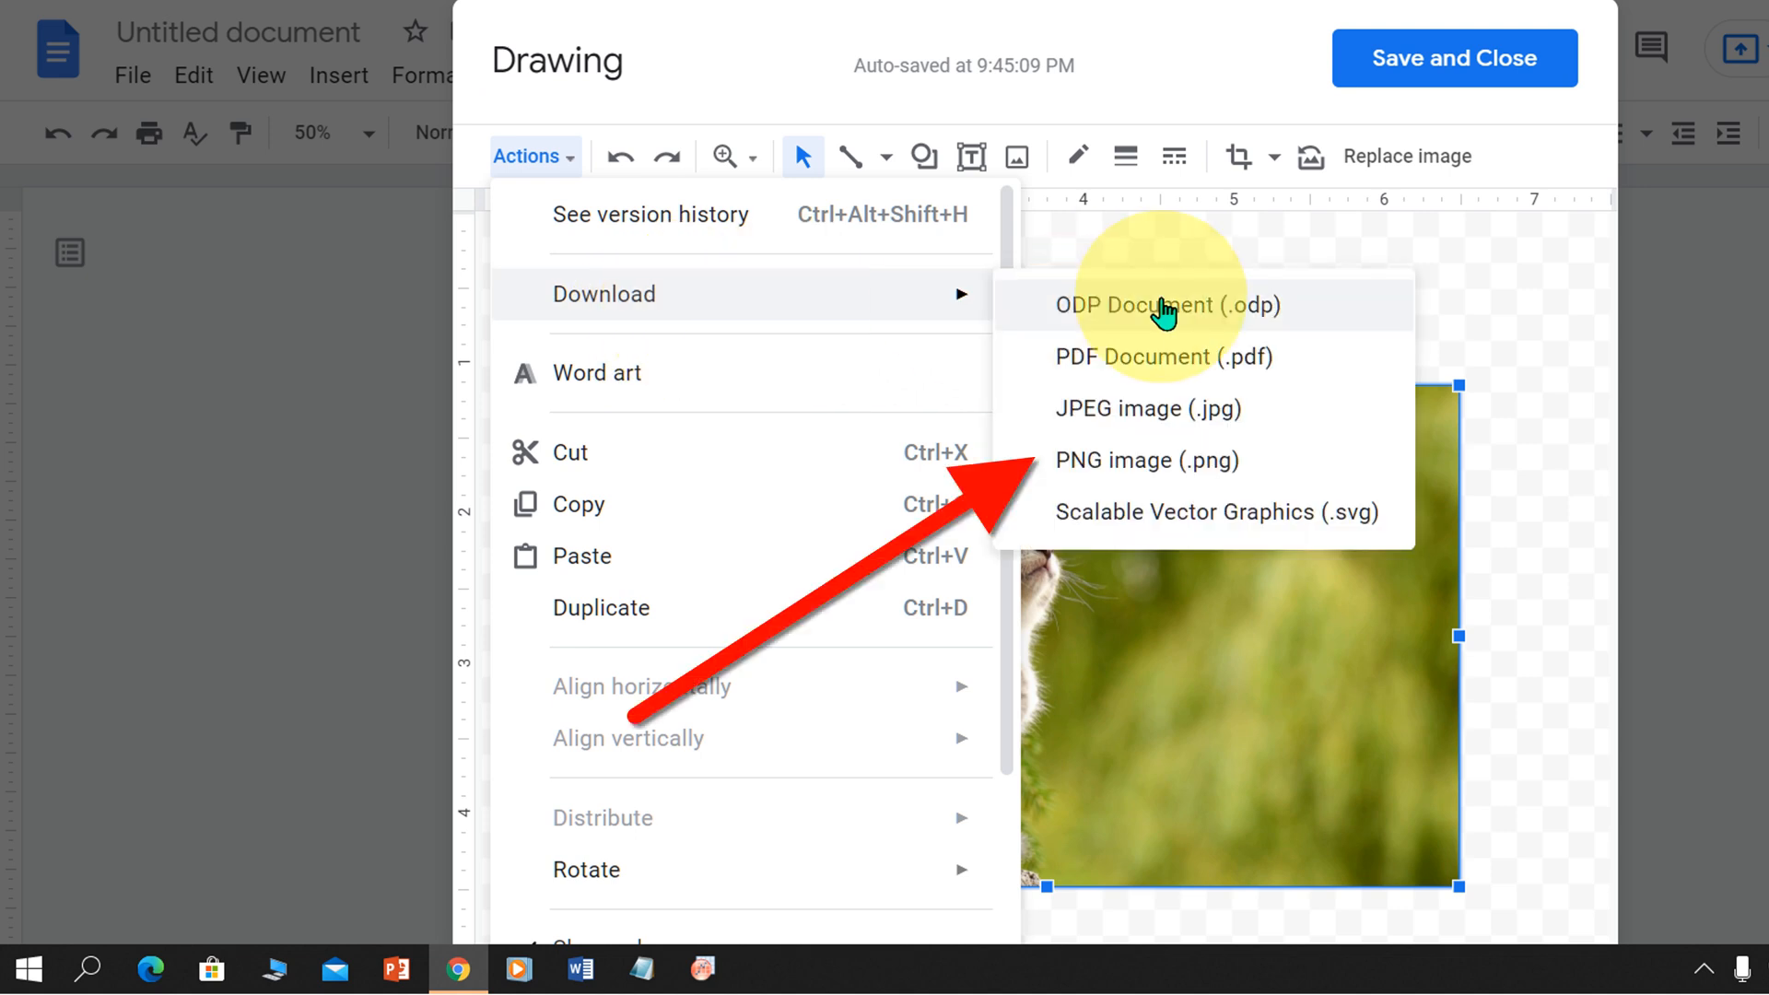
mouse_move(1295, 417)
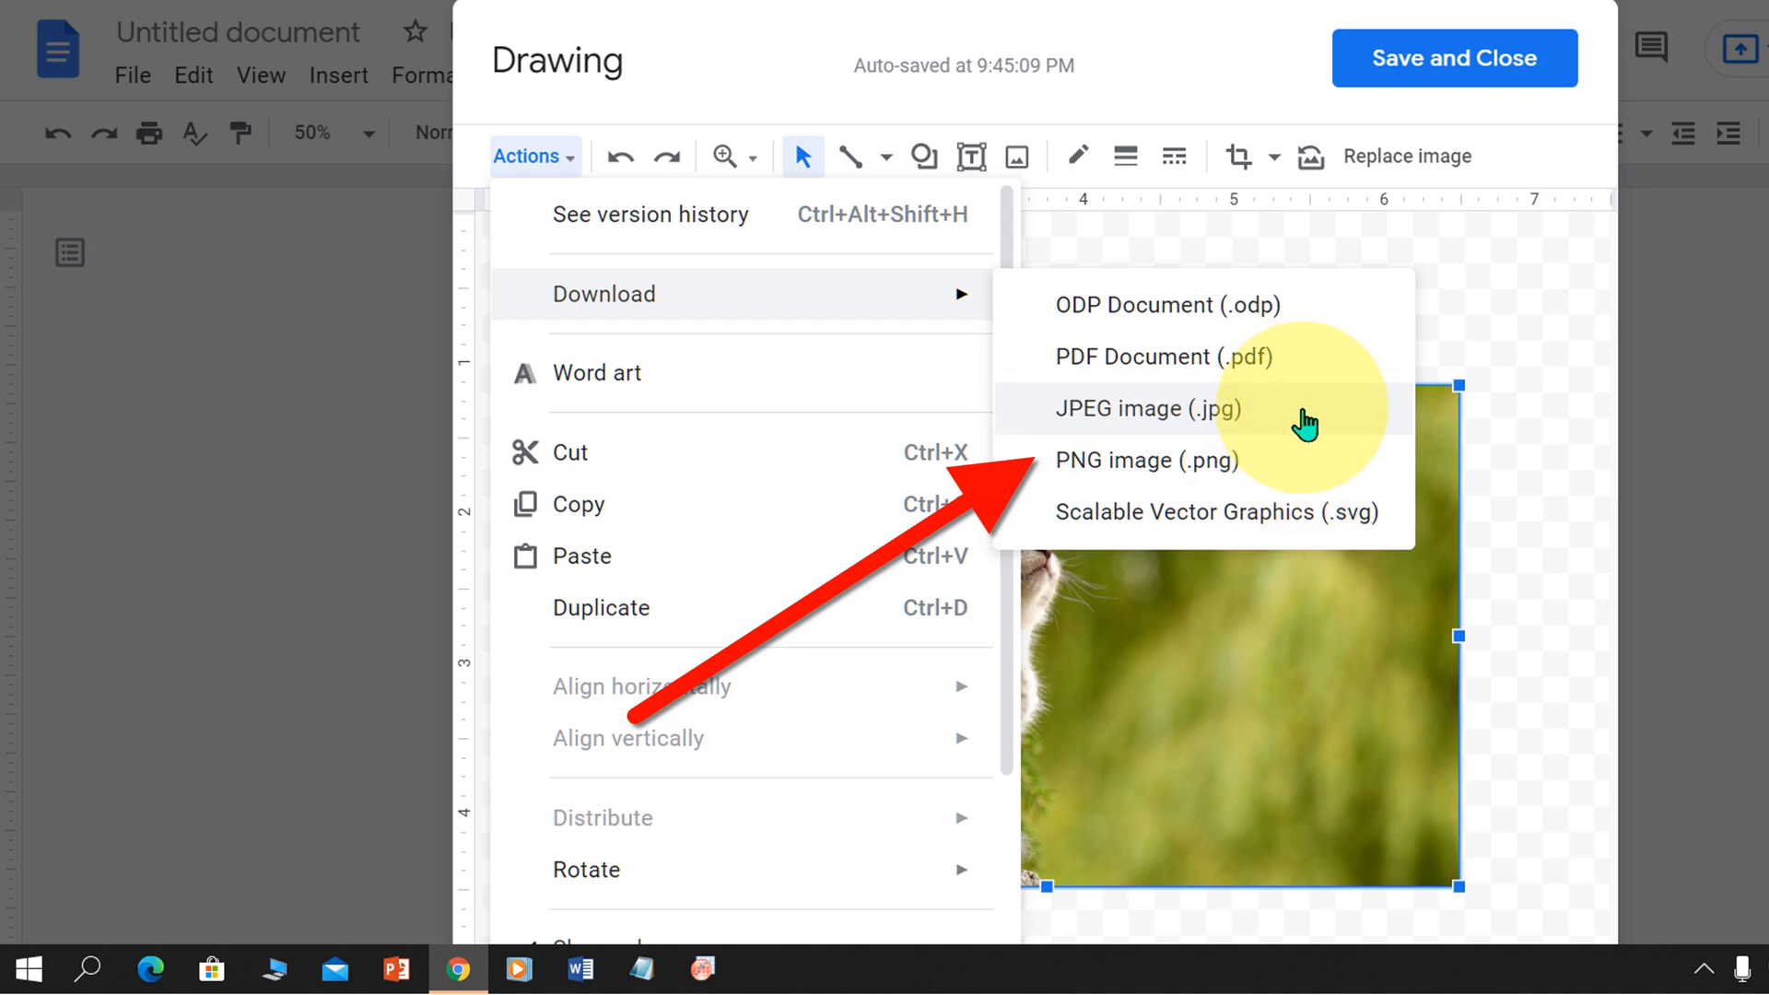
left_click(1147, 409)
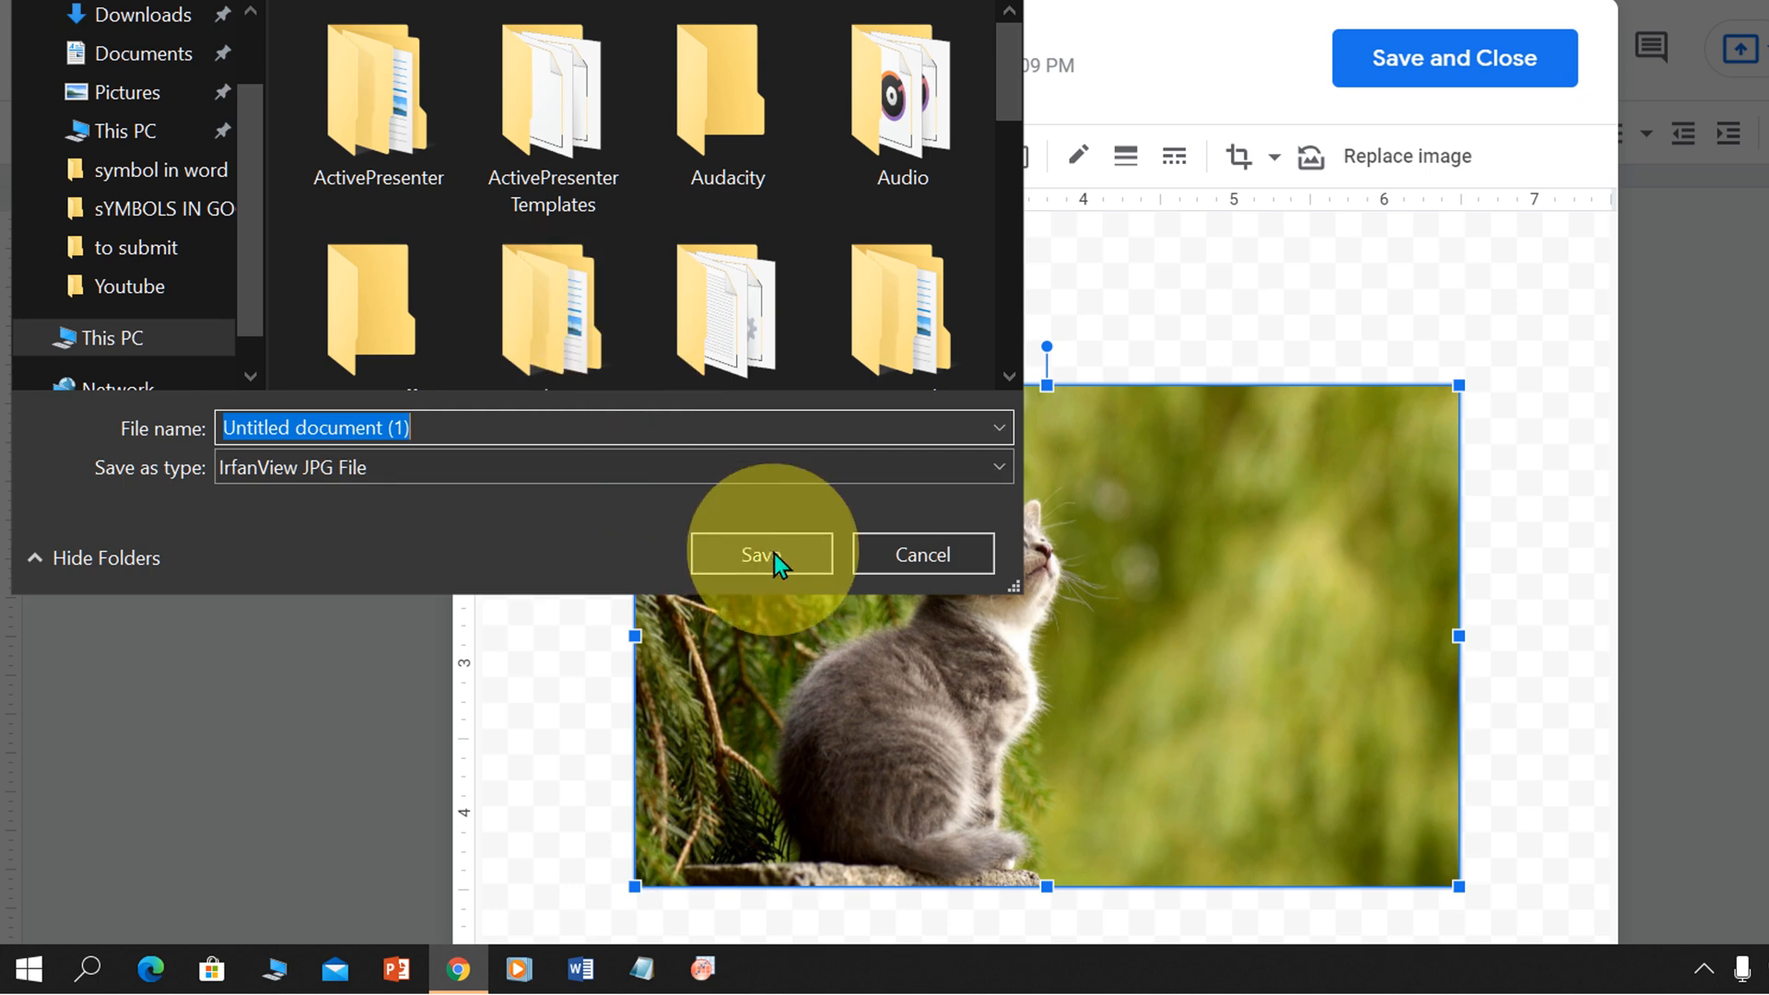
left_click(759, 553)
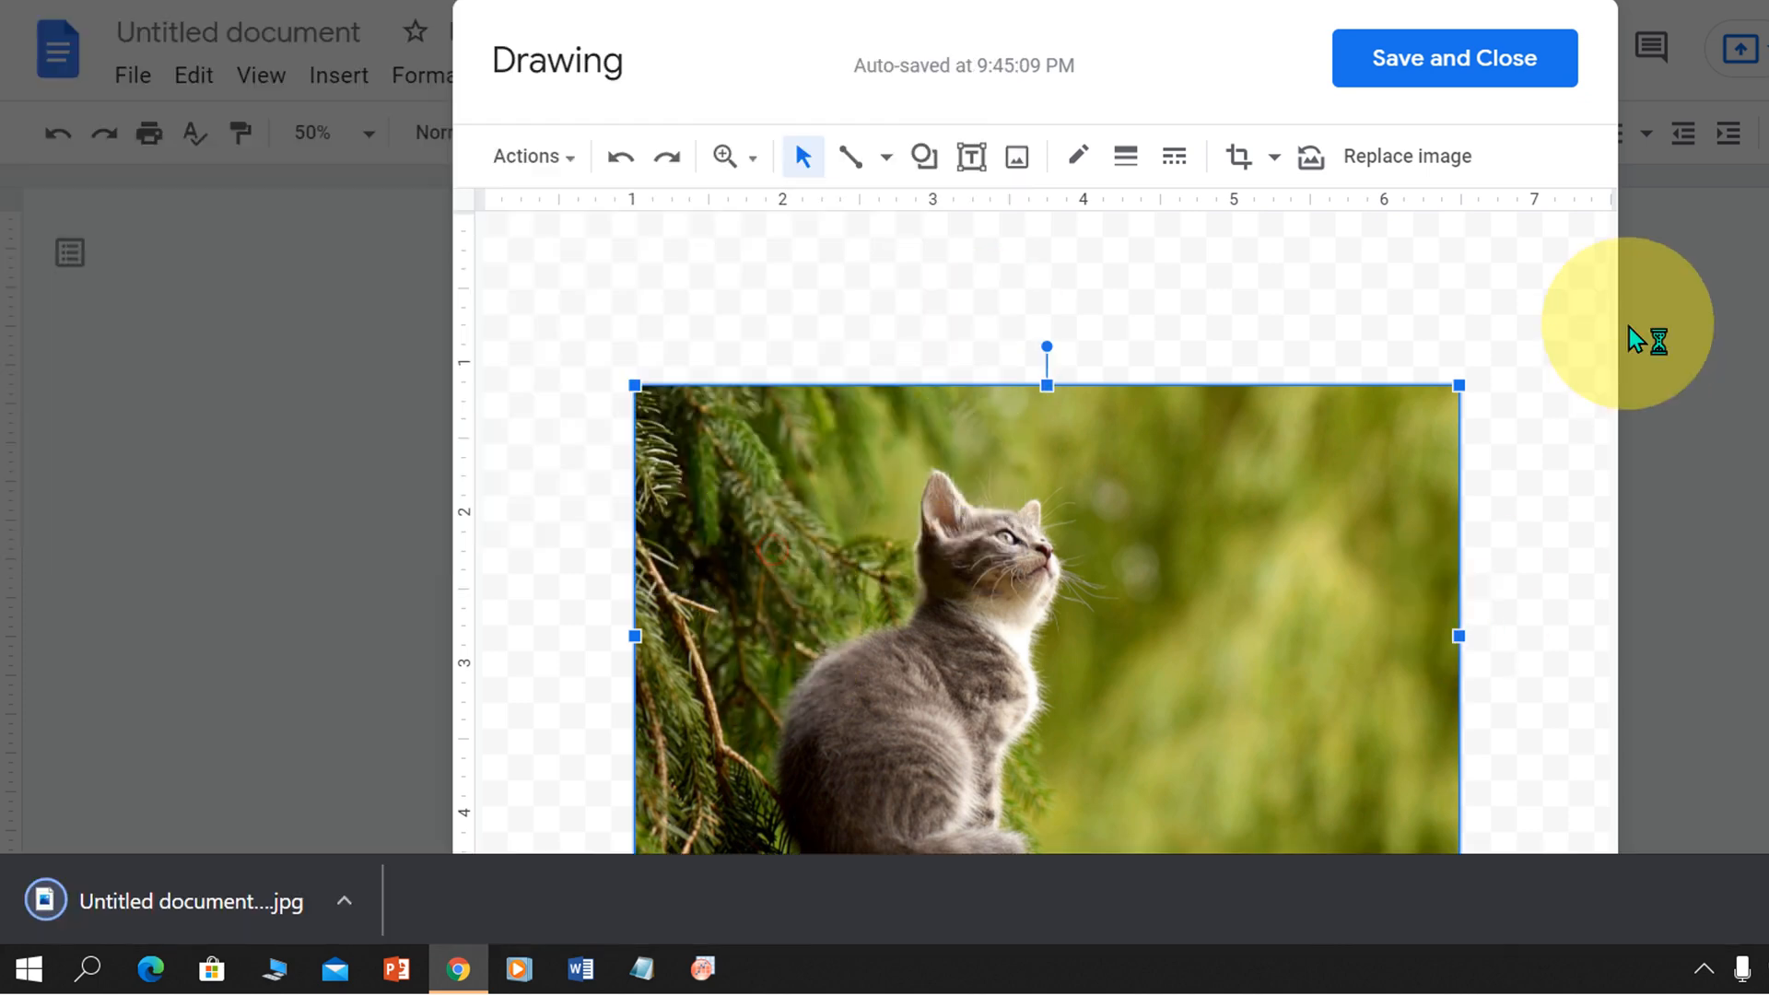
left_click(1453, 57)
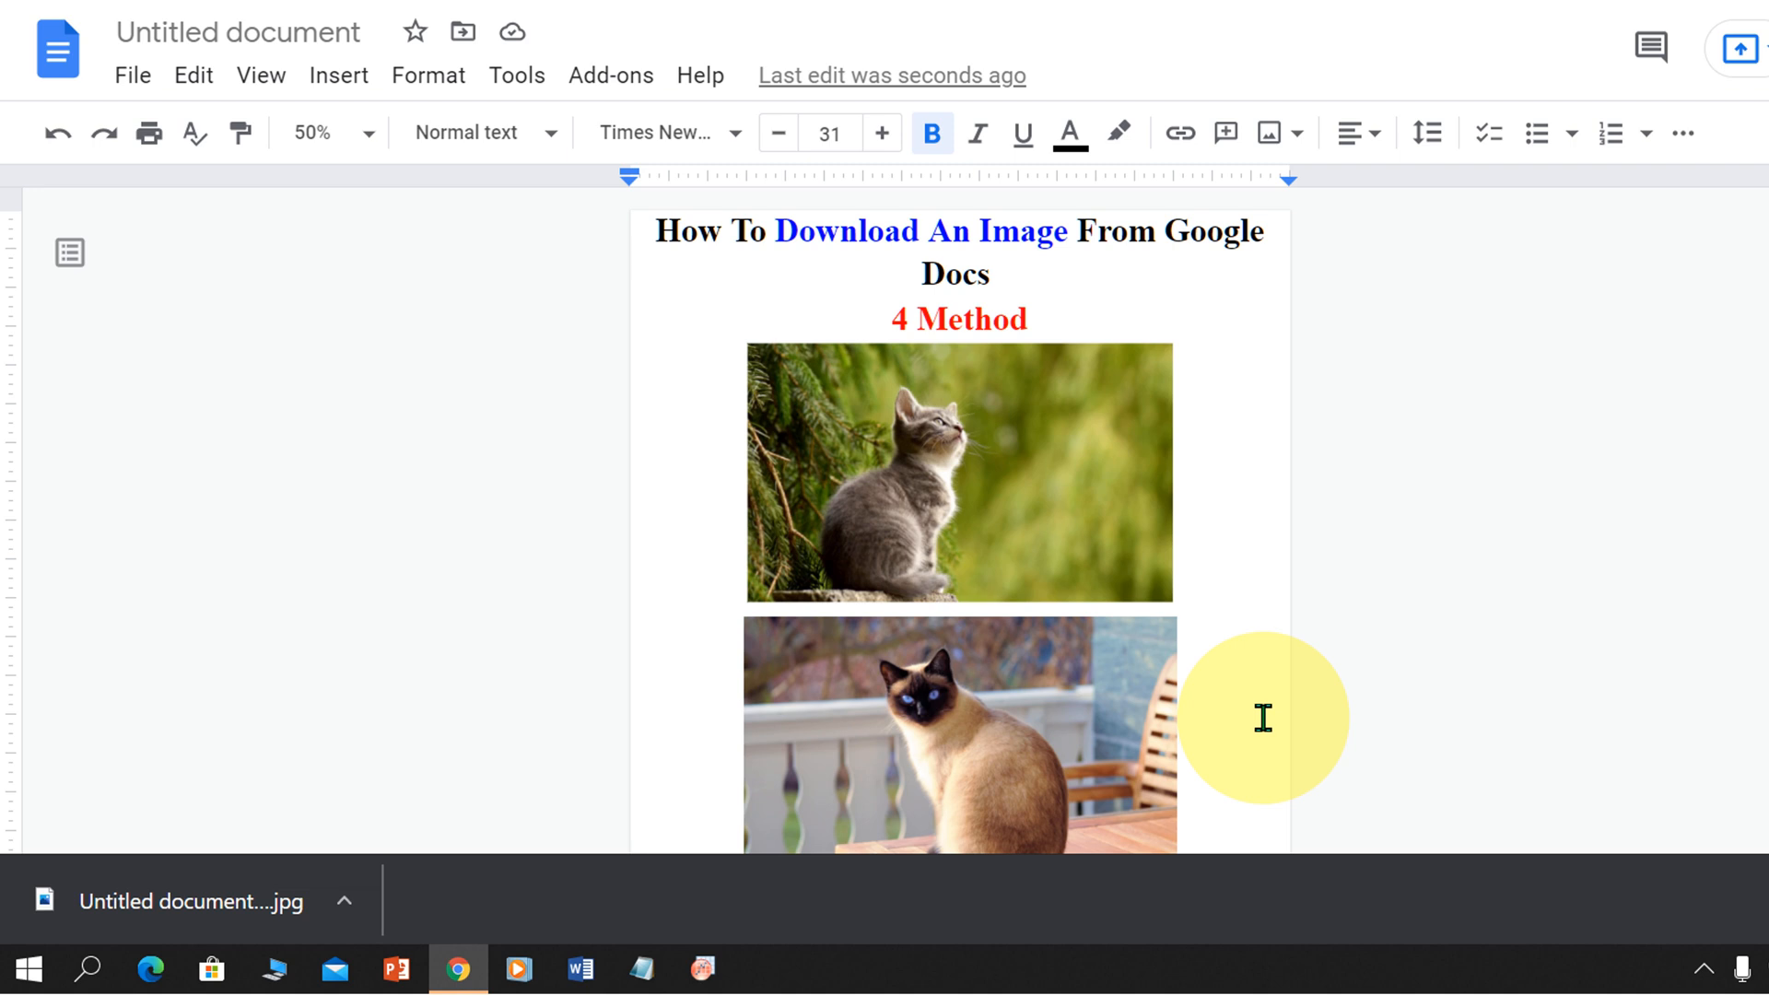
mouse_move(1007, 430)
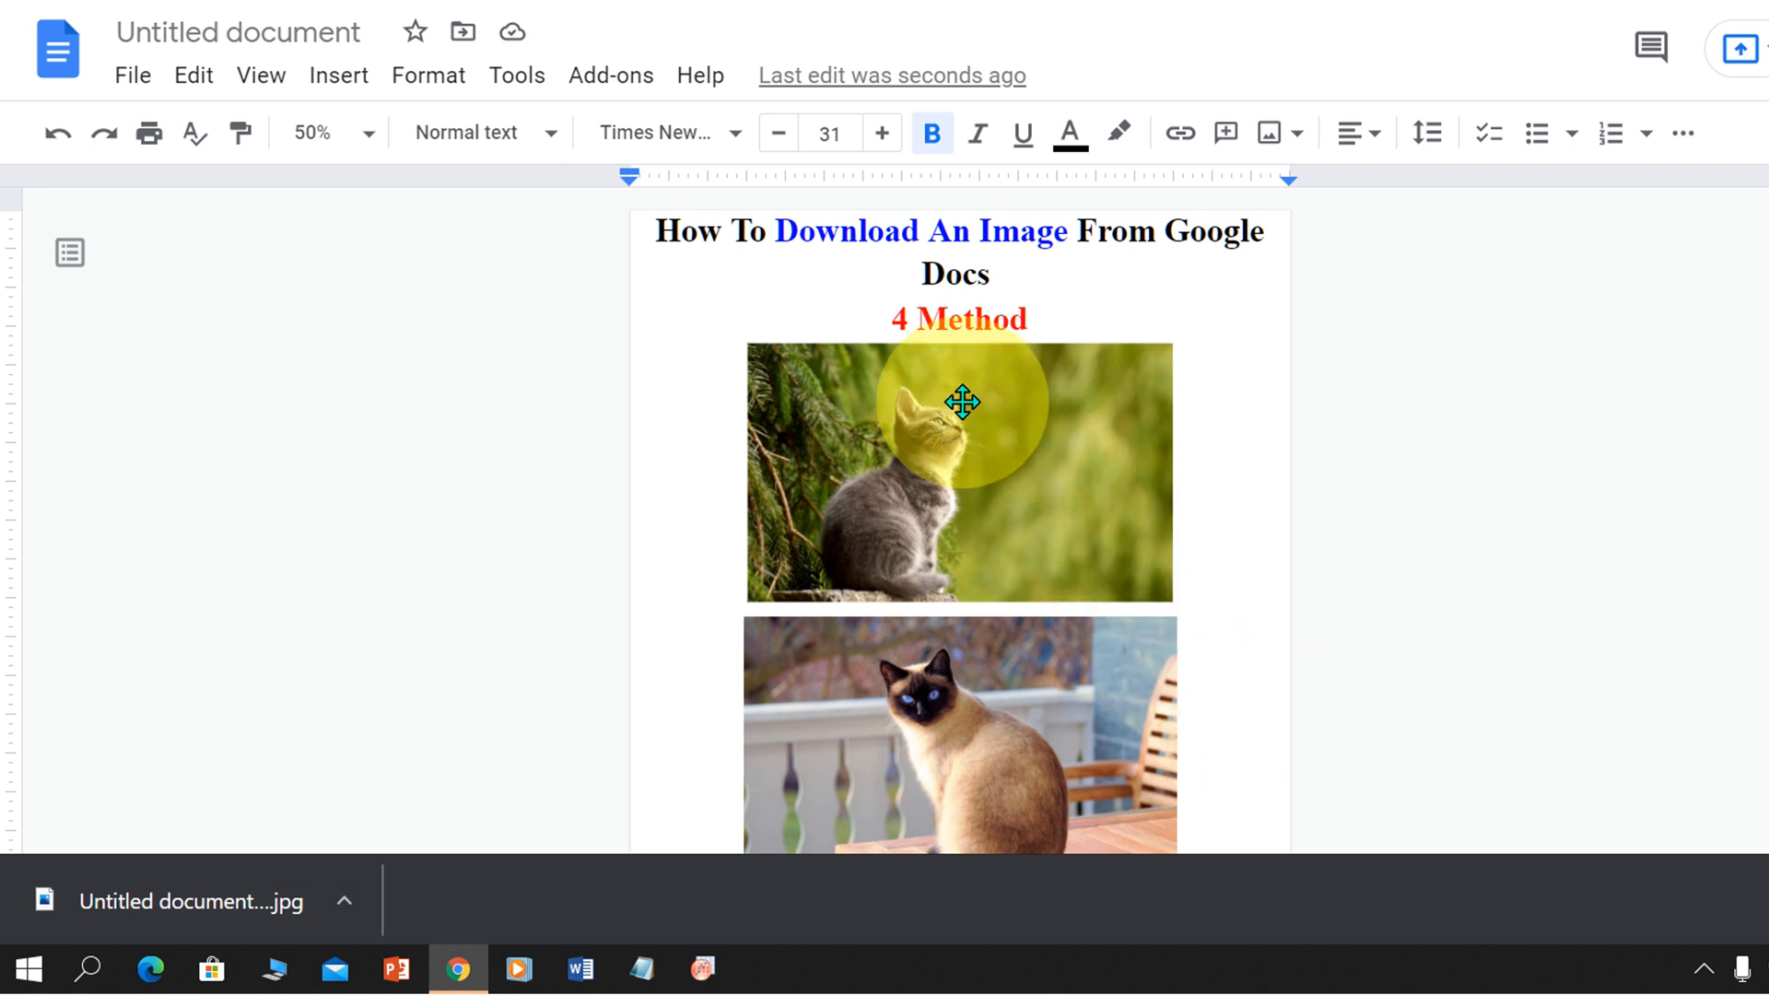
Step: Save the kitten photo to Keep as a note in the side panel
right_click(961, 403)
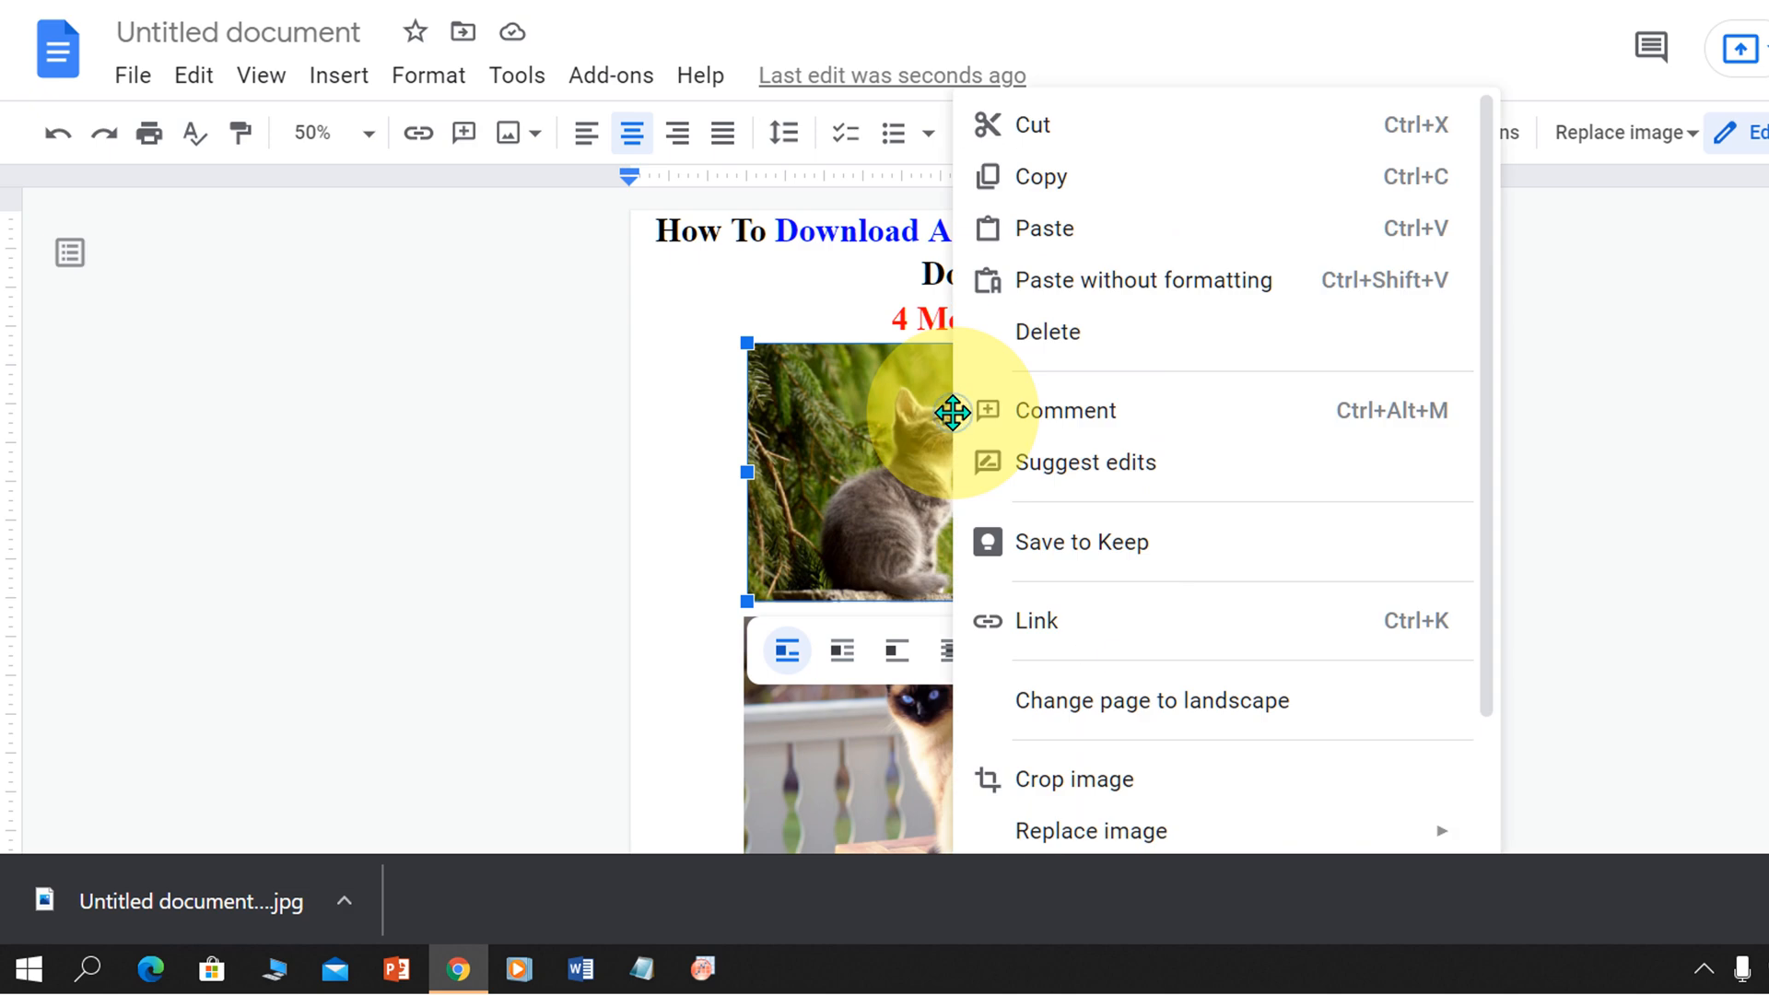
mouse_move(1105, 552)
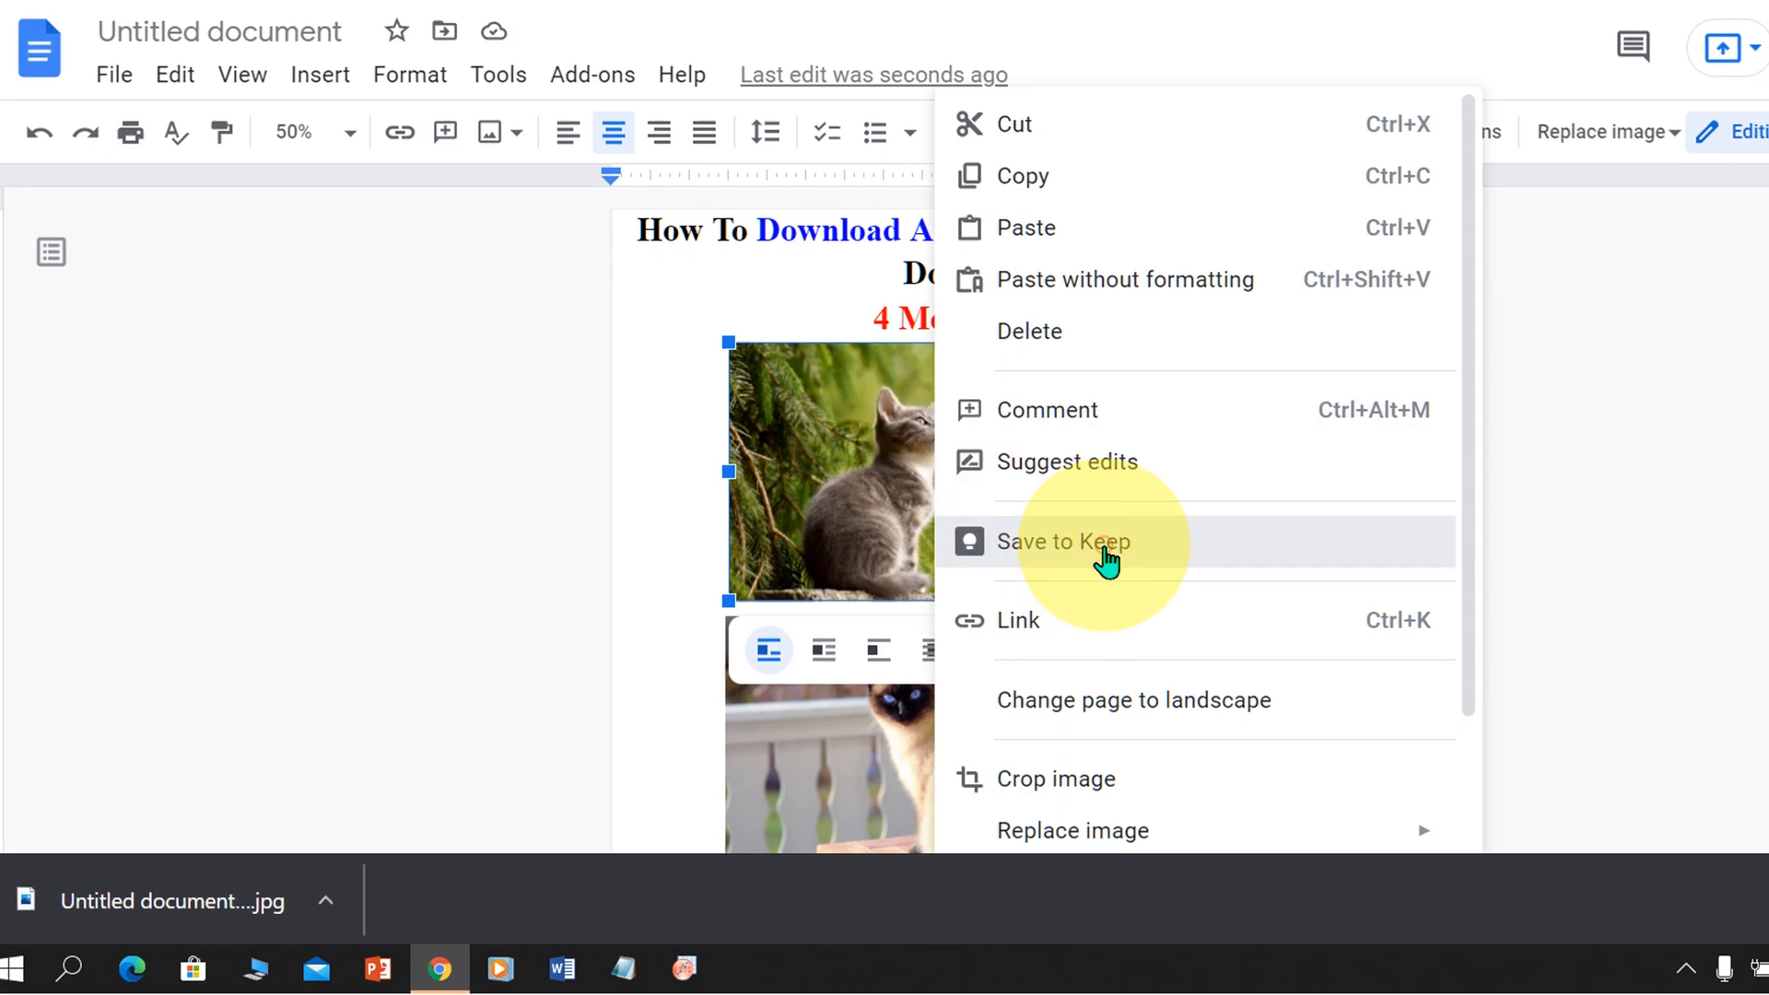
left_click(1064, 542)
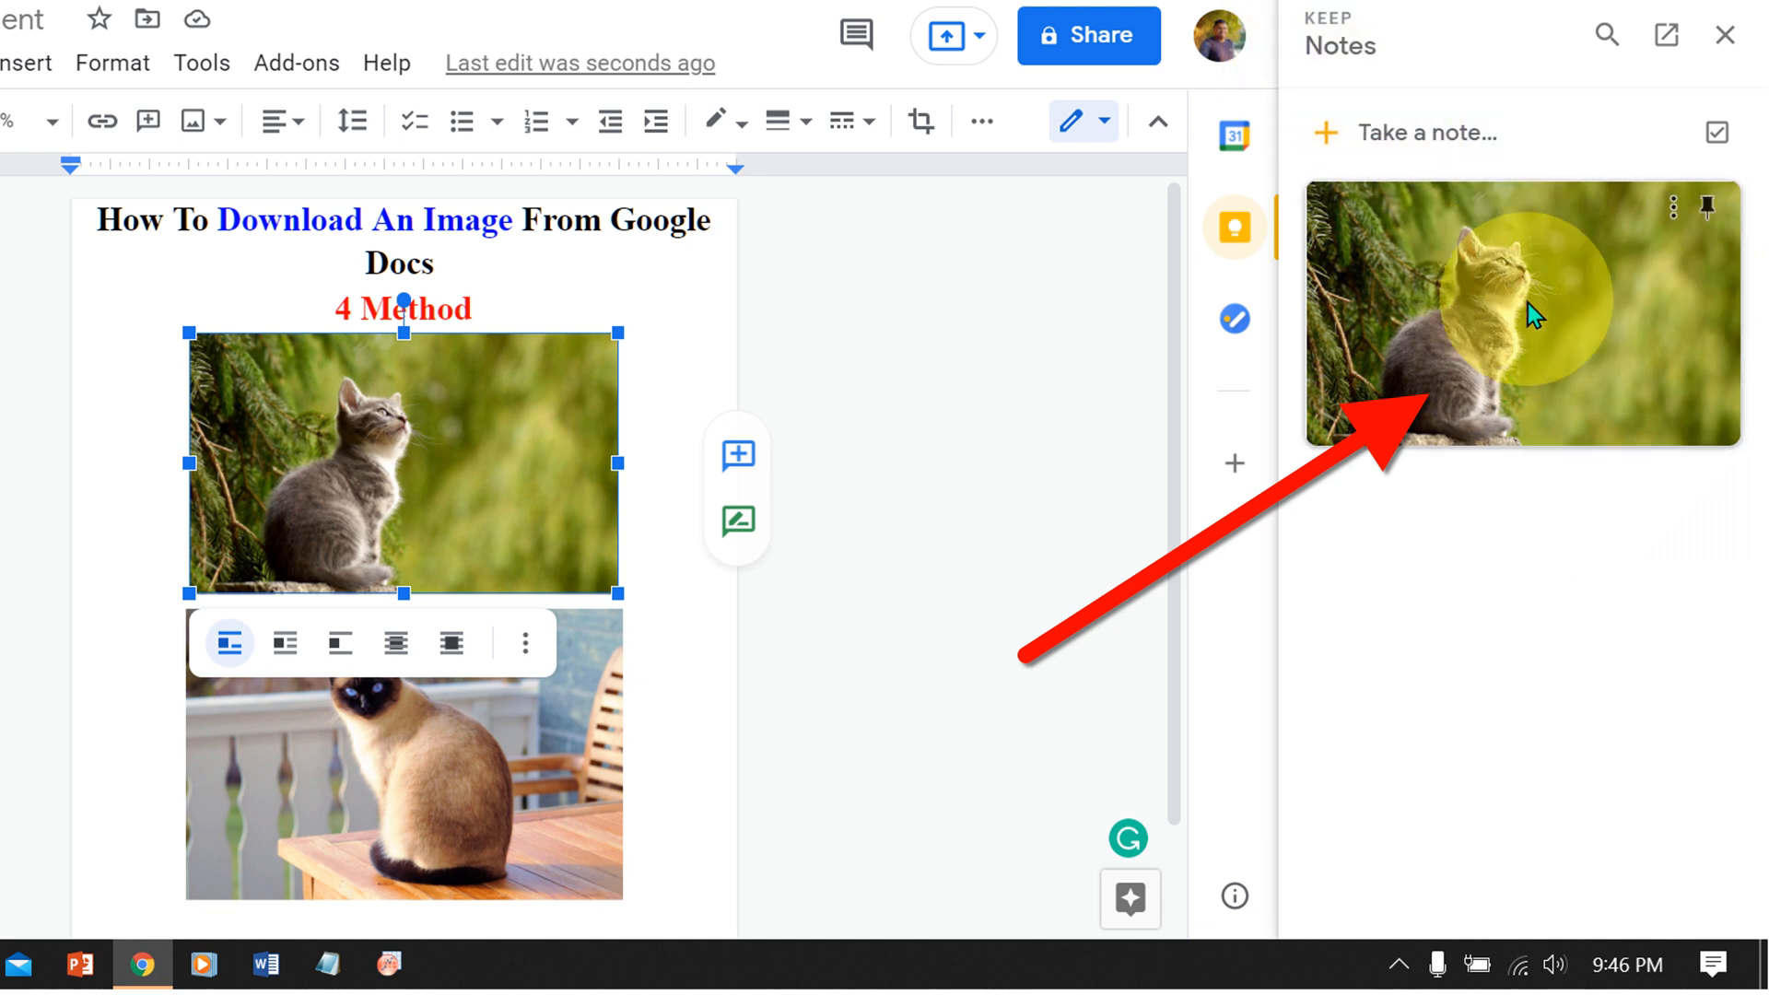
right_click(1532, 318)
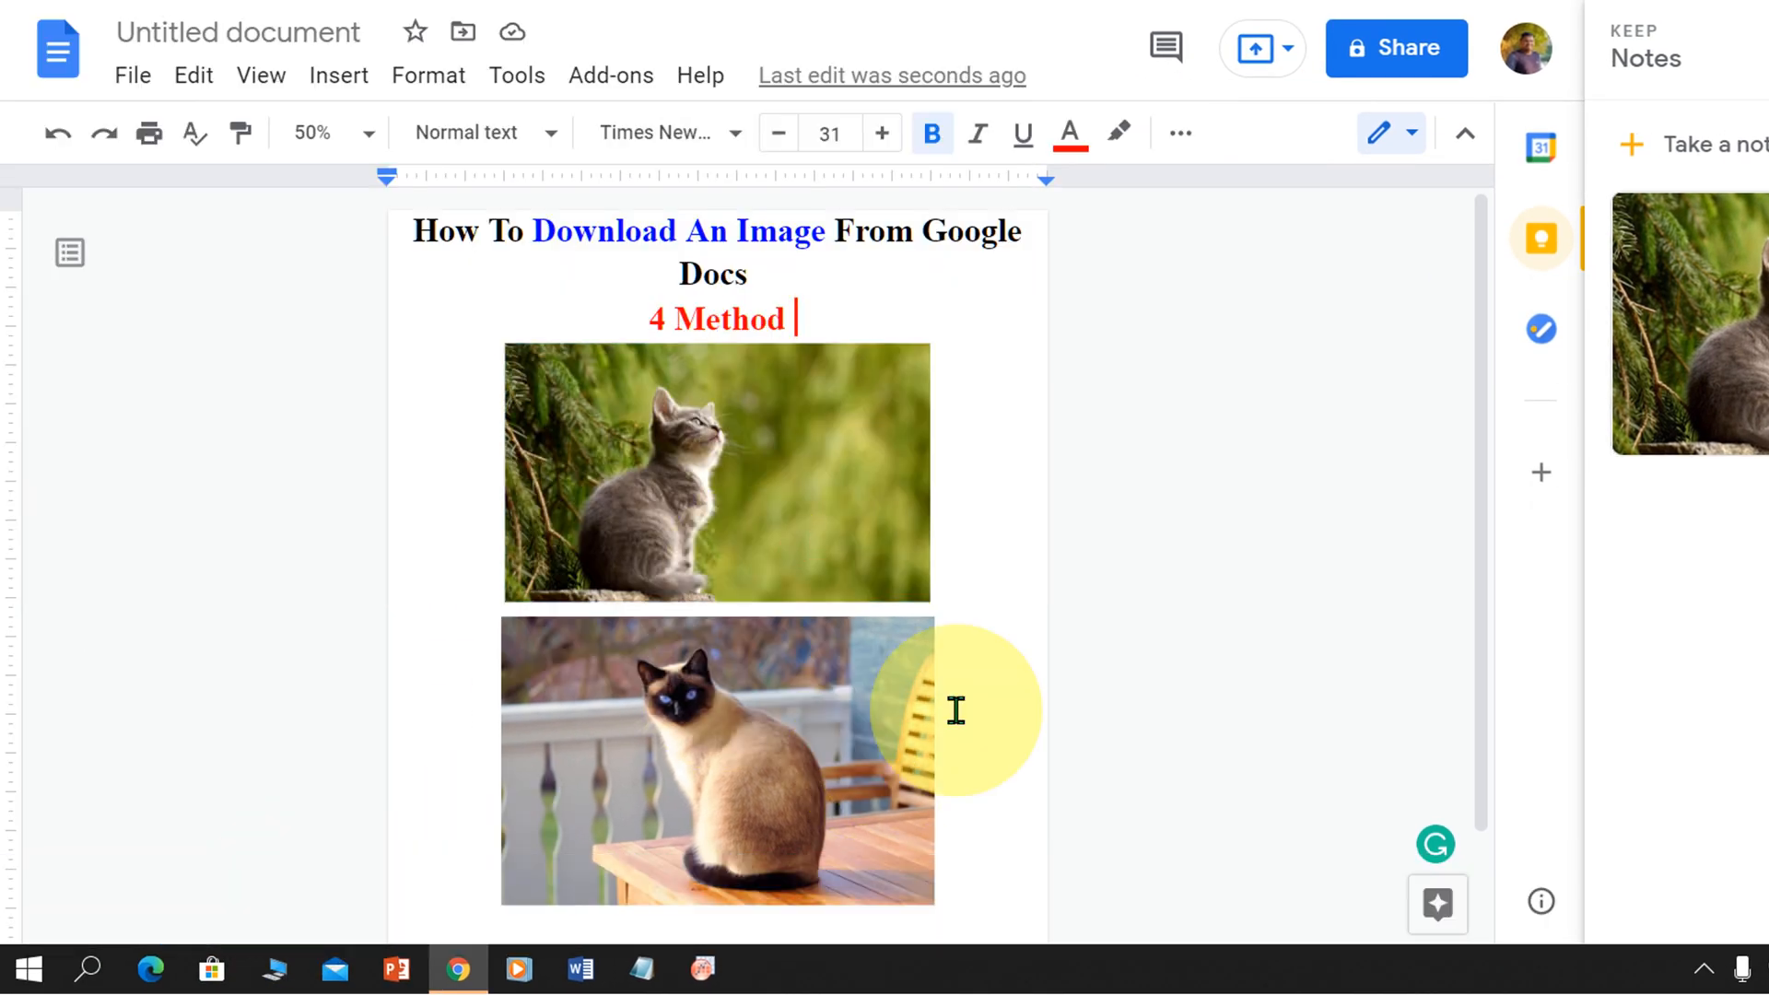
Step: Download the document as a zipped Web Page (.html) and open the zip
left_click(132, 74)
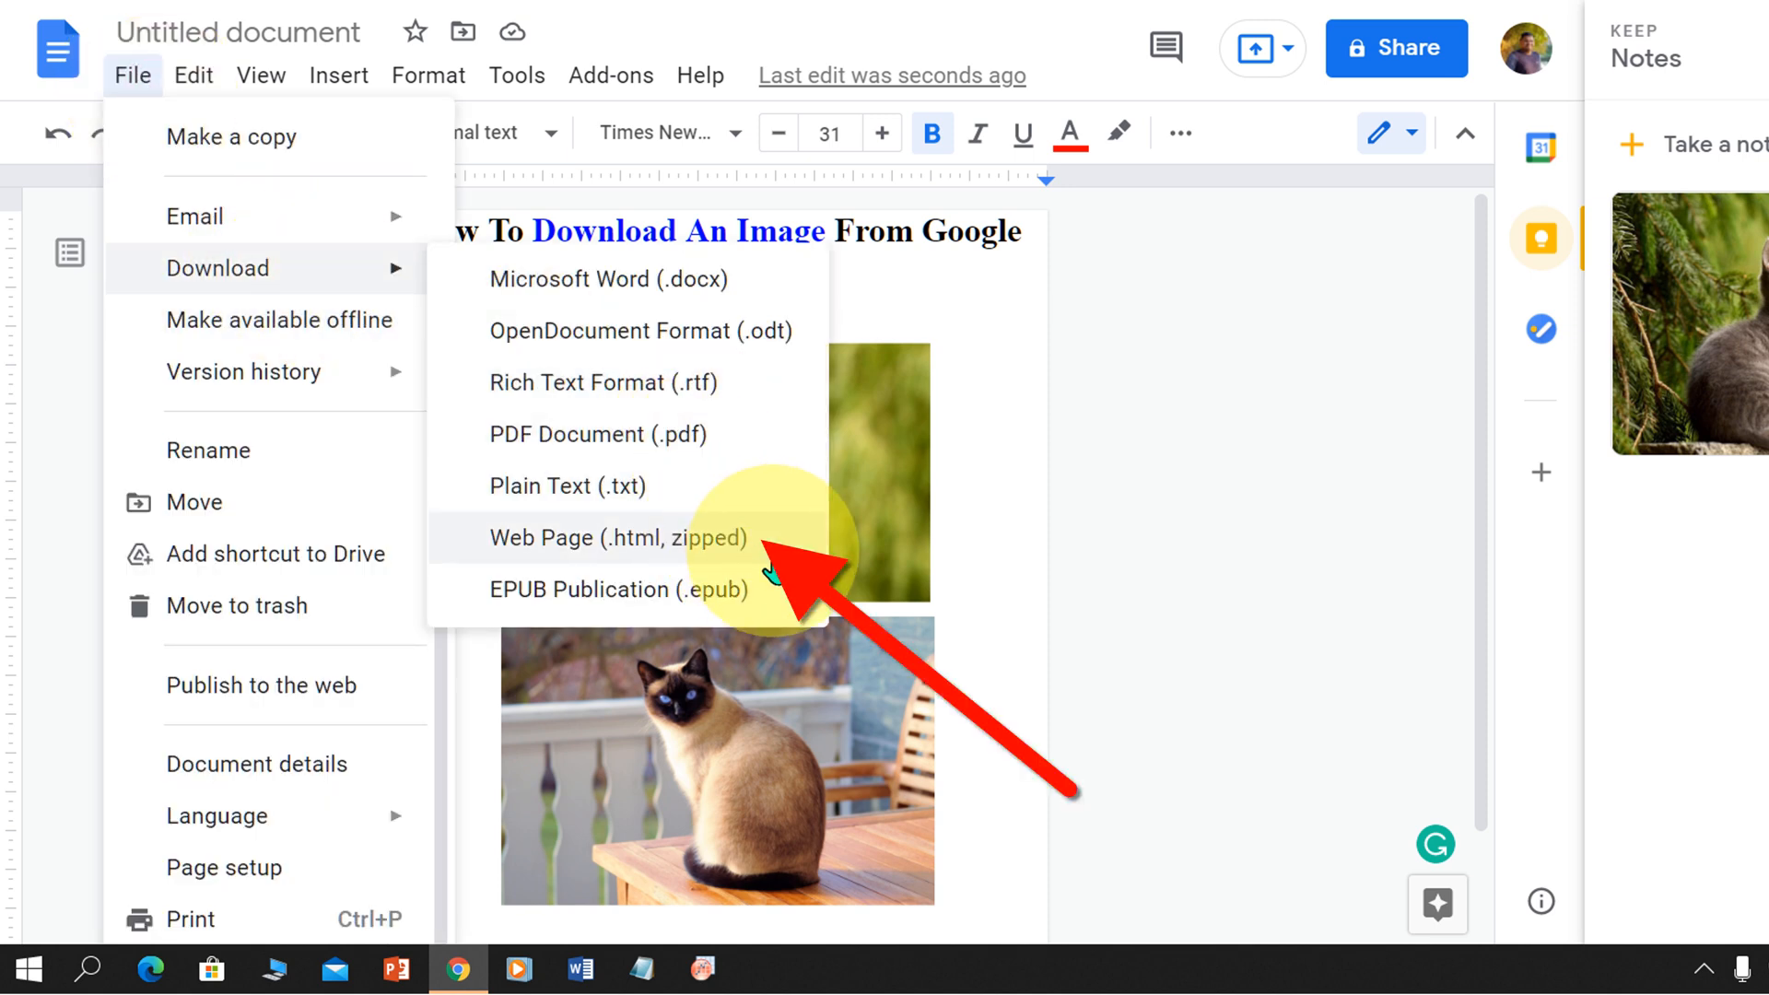
left_click(617, 538)
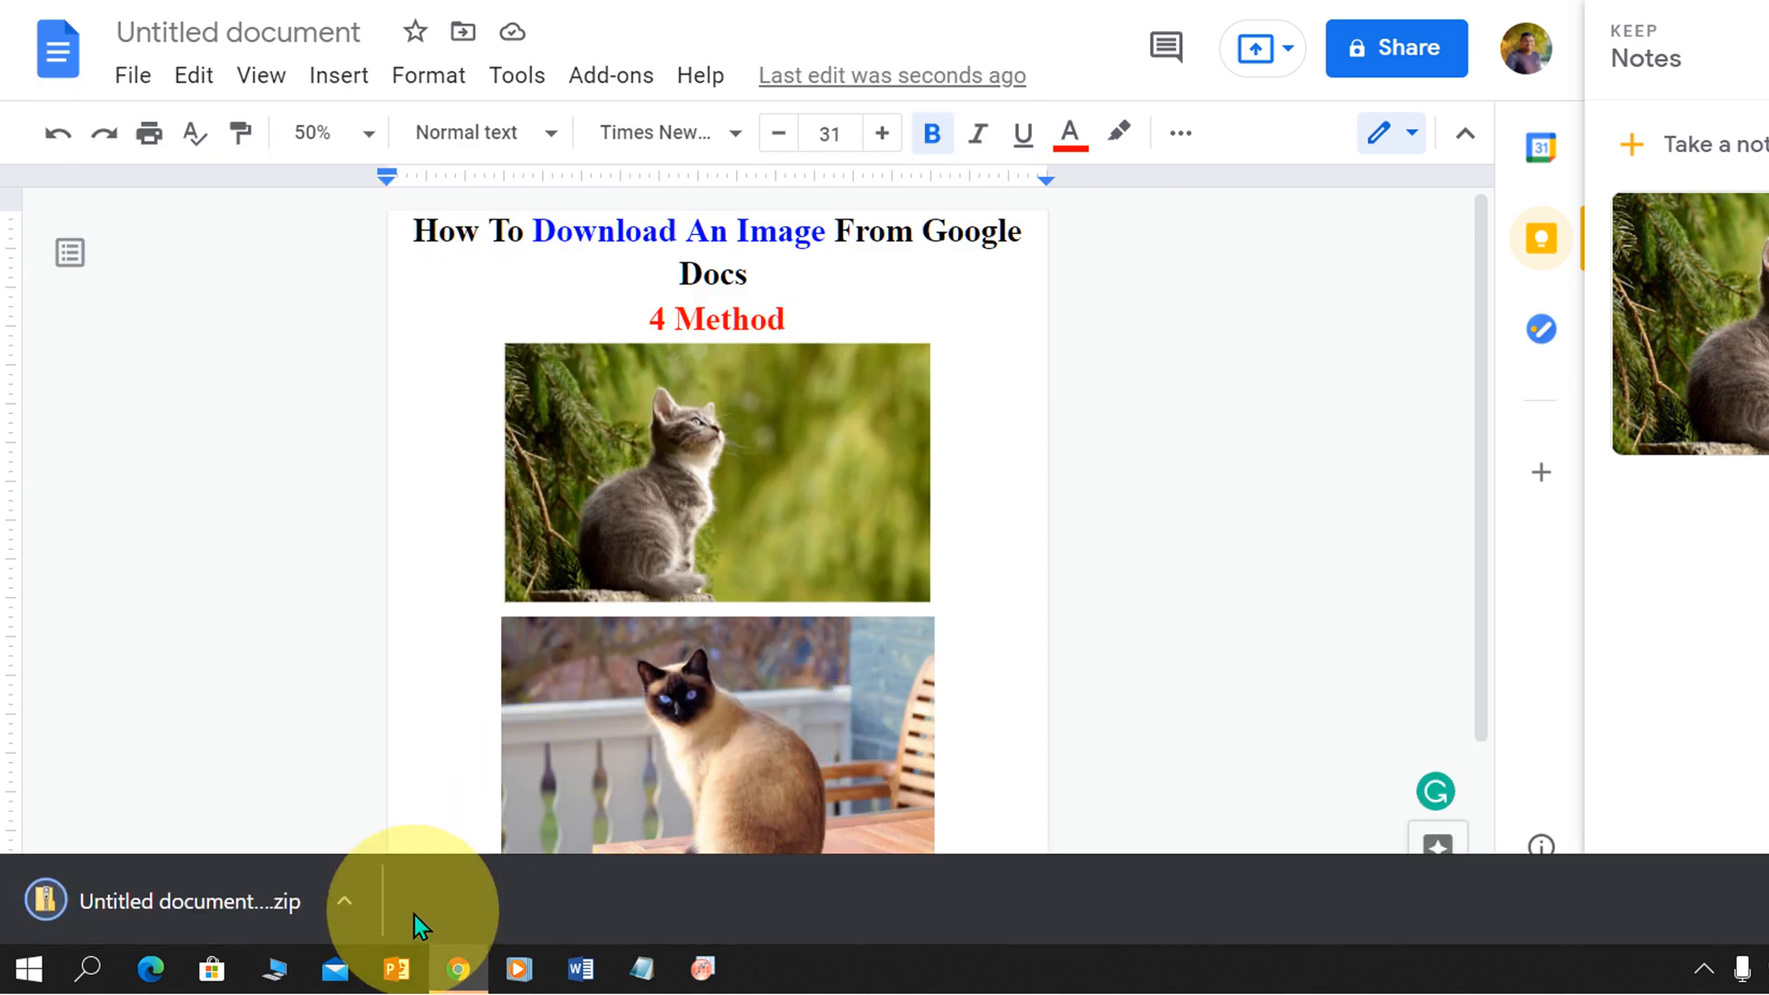
left_click(345, 900)
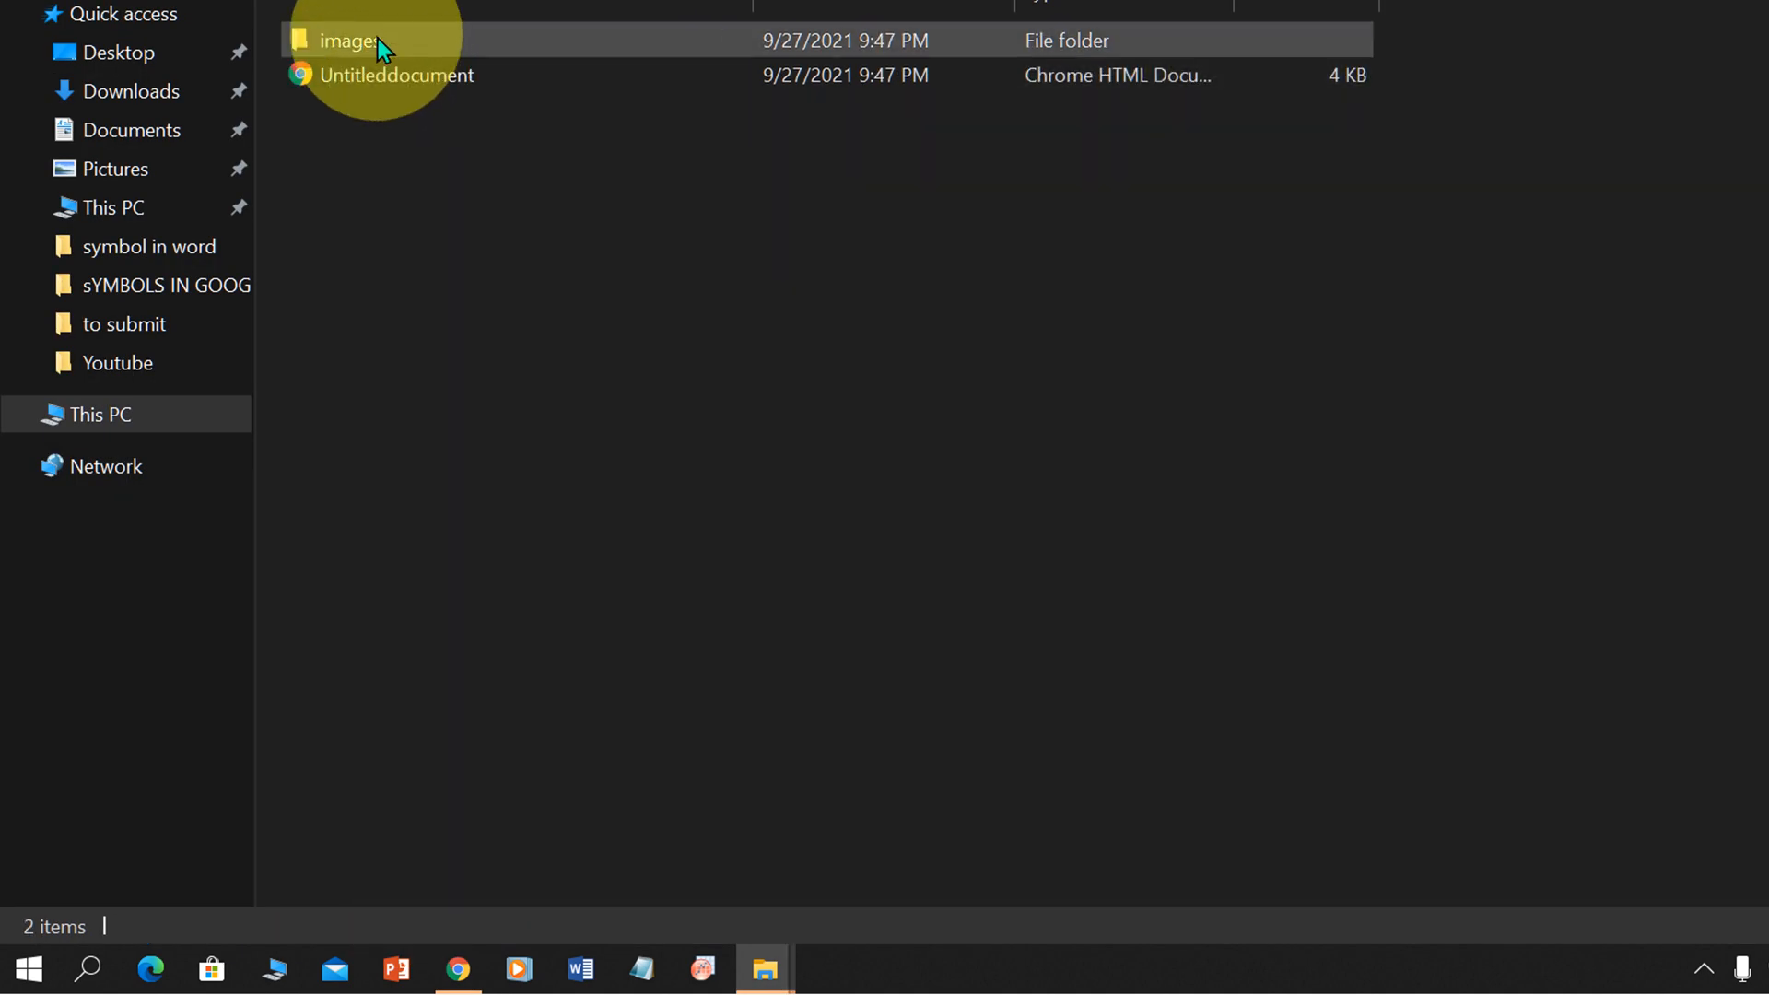
Step: View both cat photos in the images folder, close Explorer, and launch Snipping Tool
double_click(341, 38)
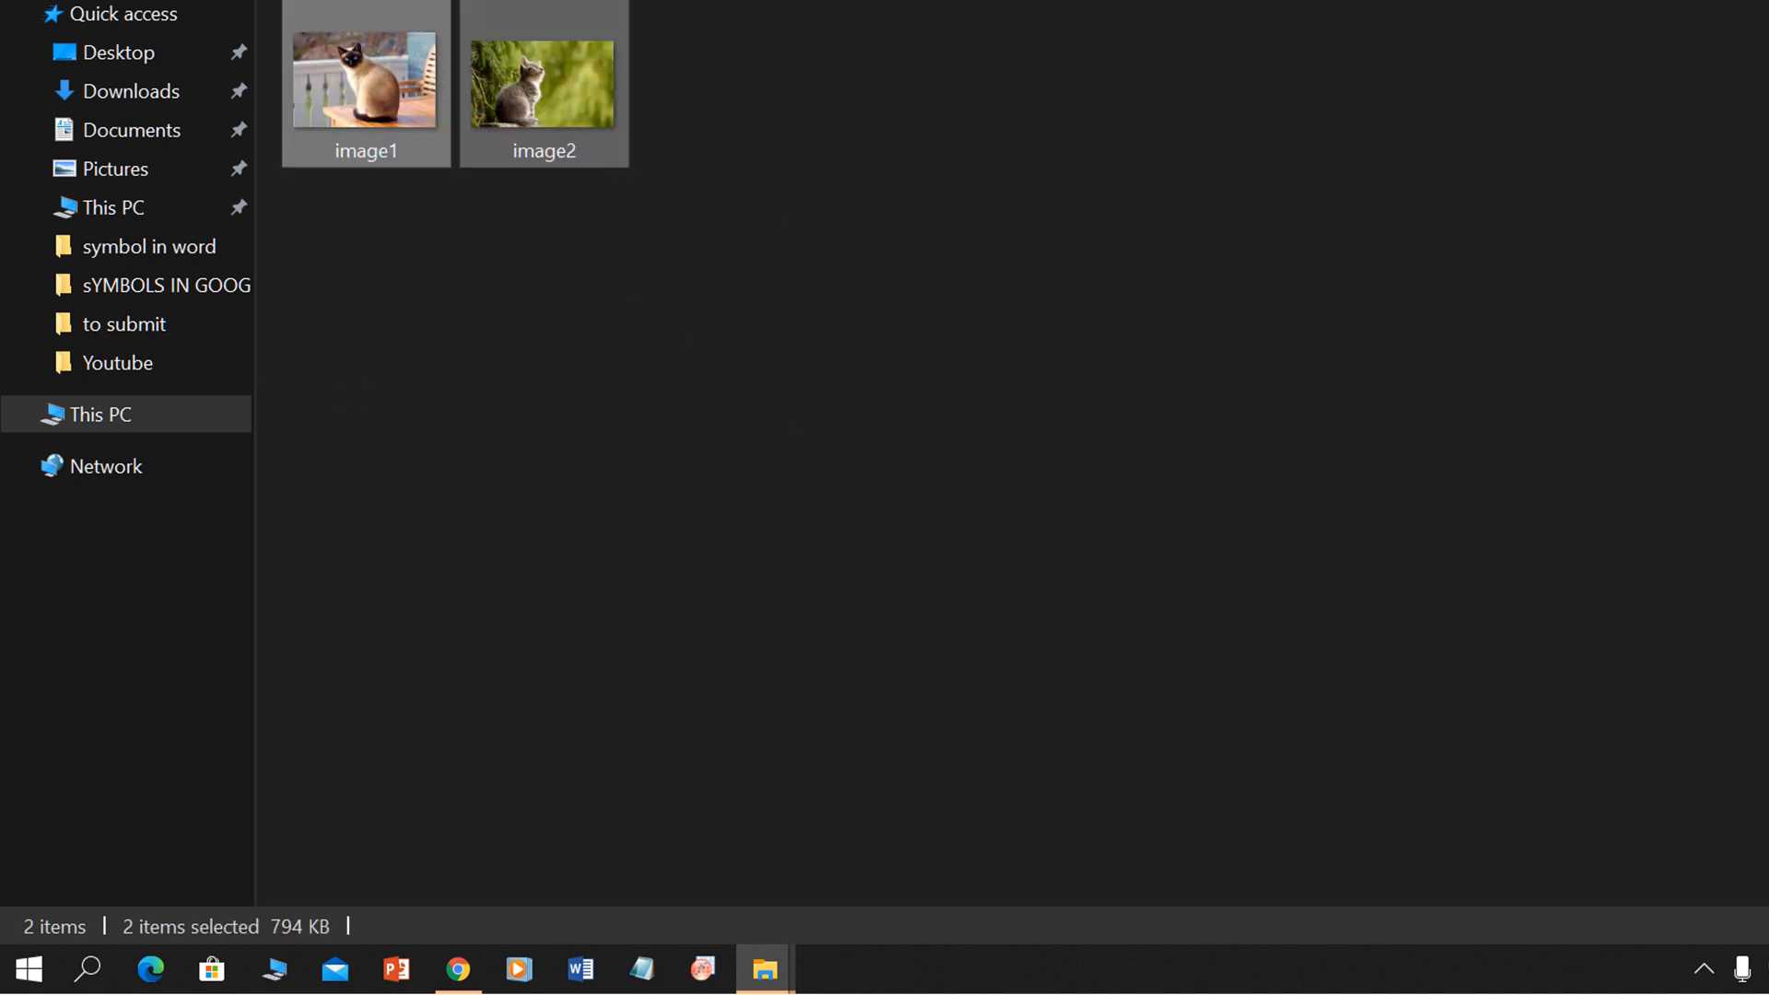
left_click(458, 967)
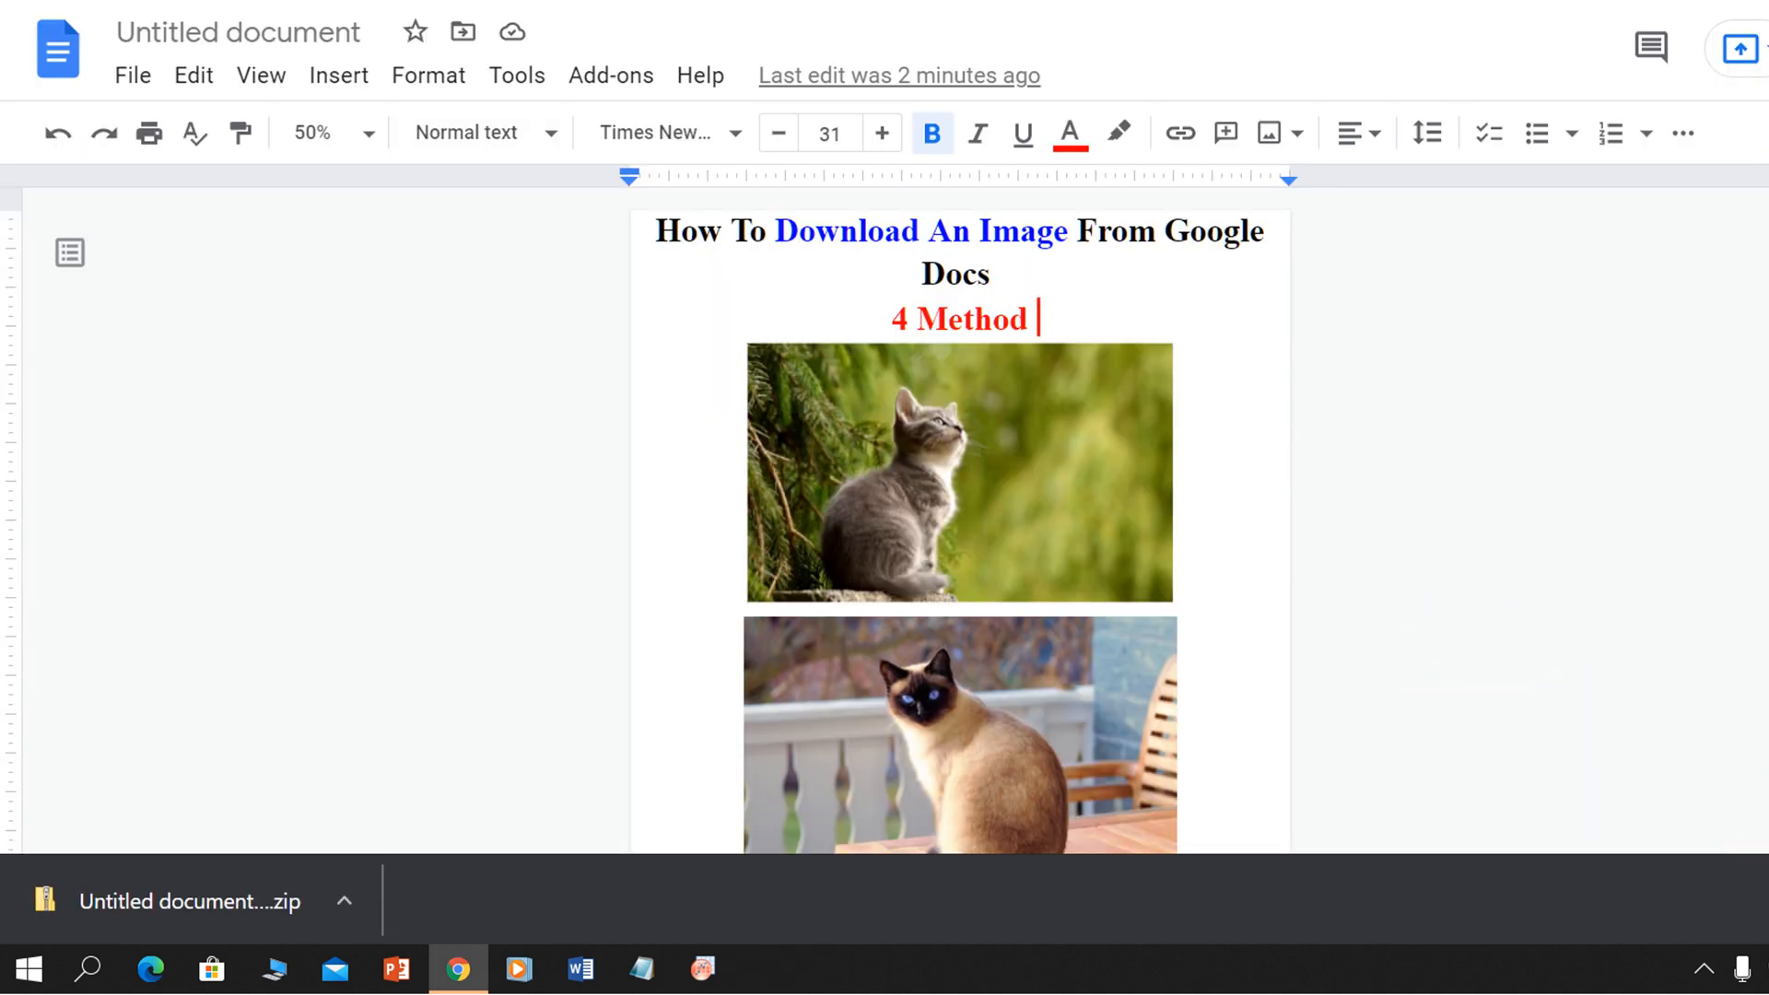
type("sni")
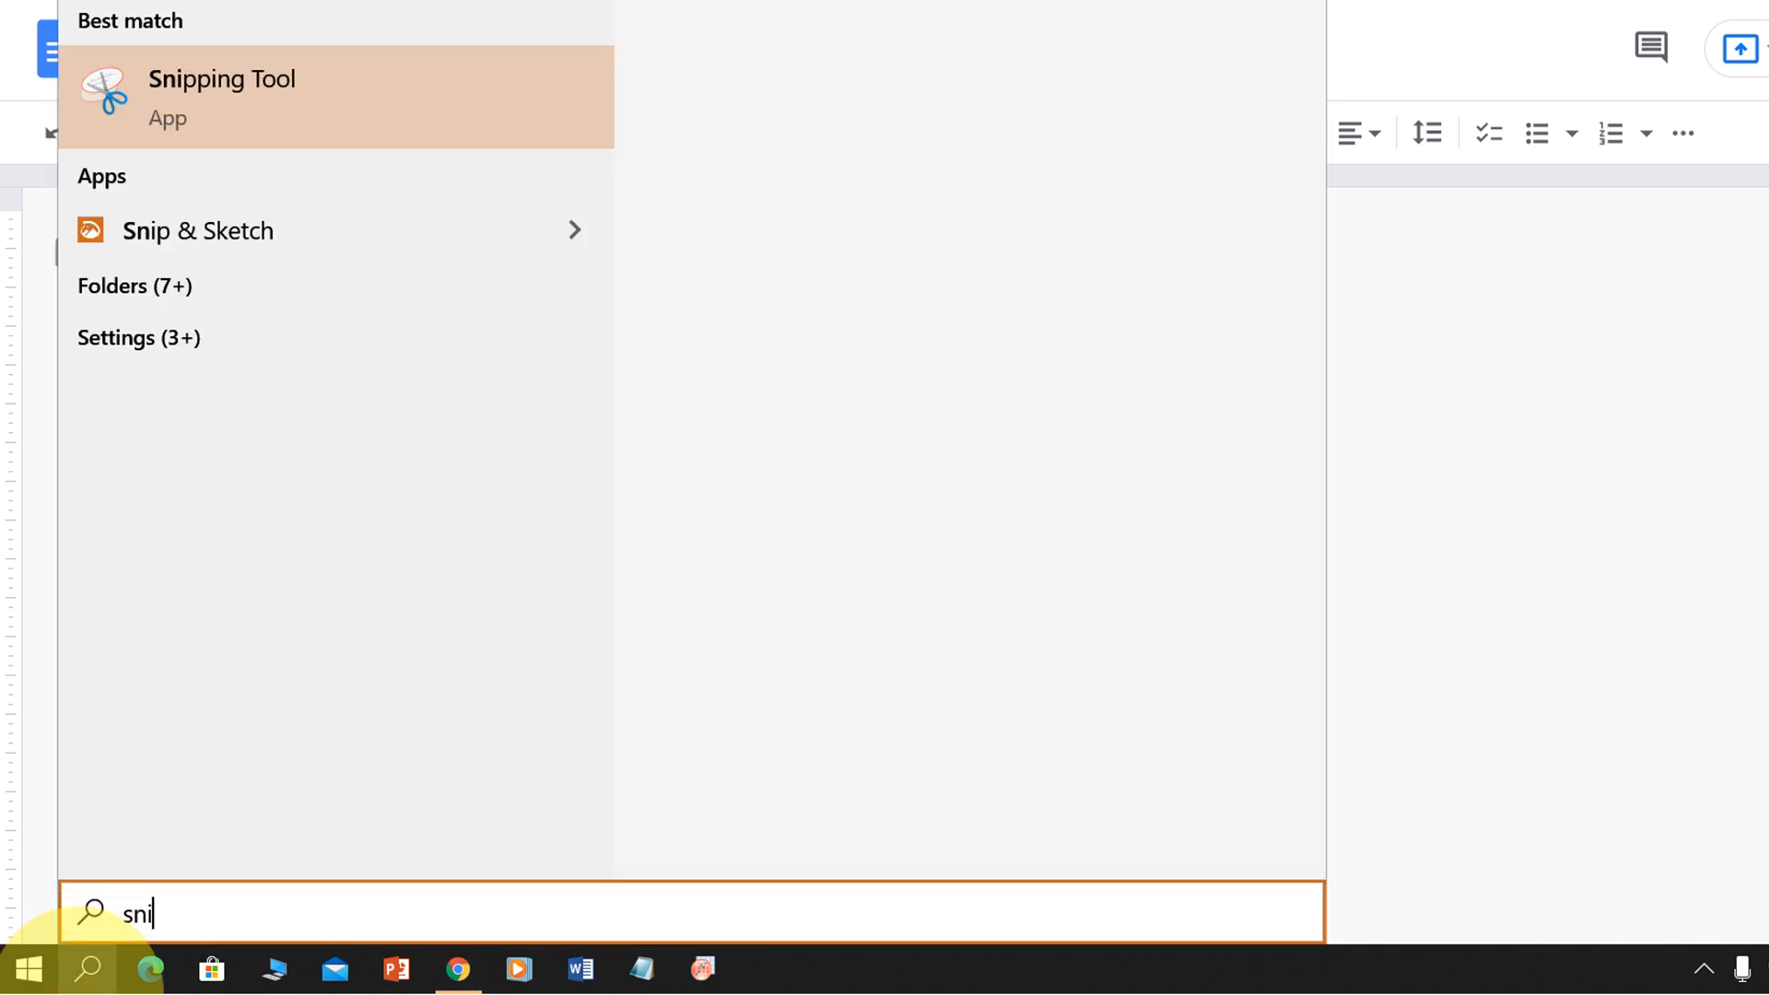
left_click(220, 79)
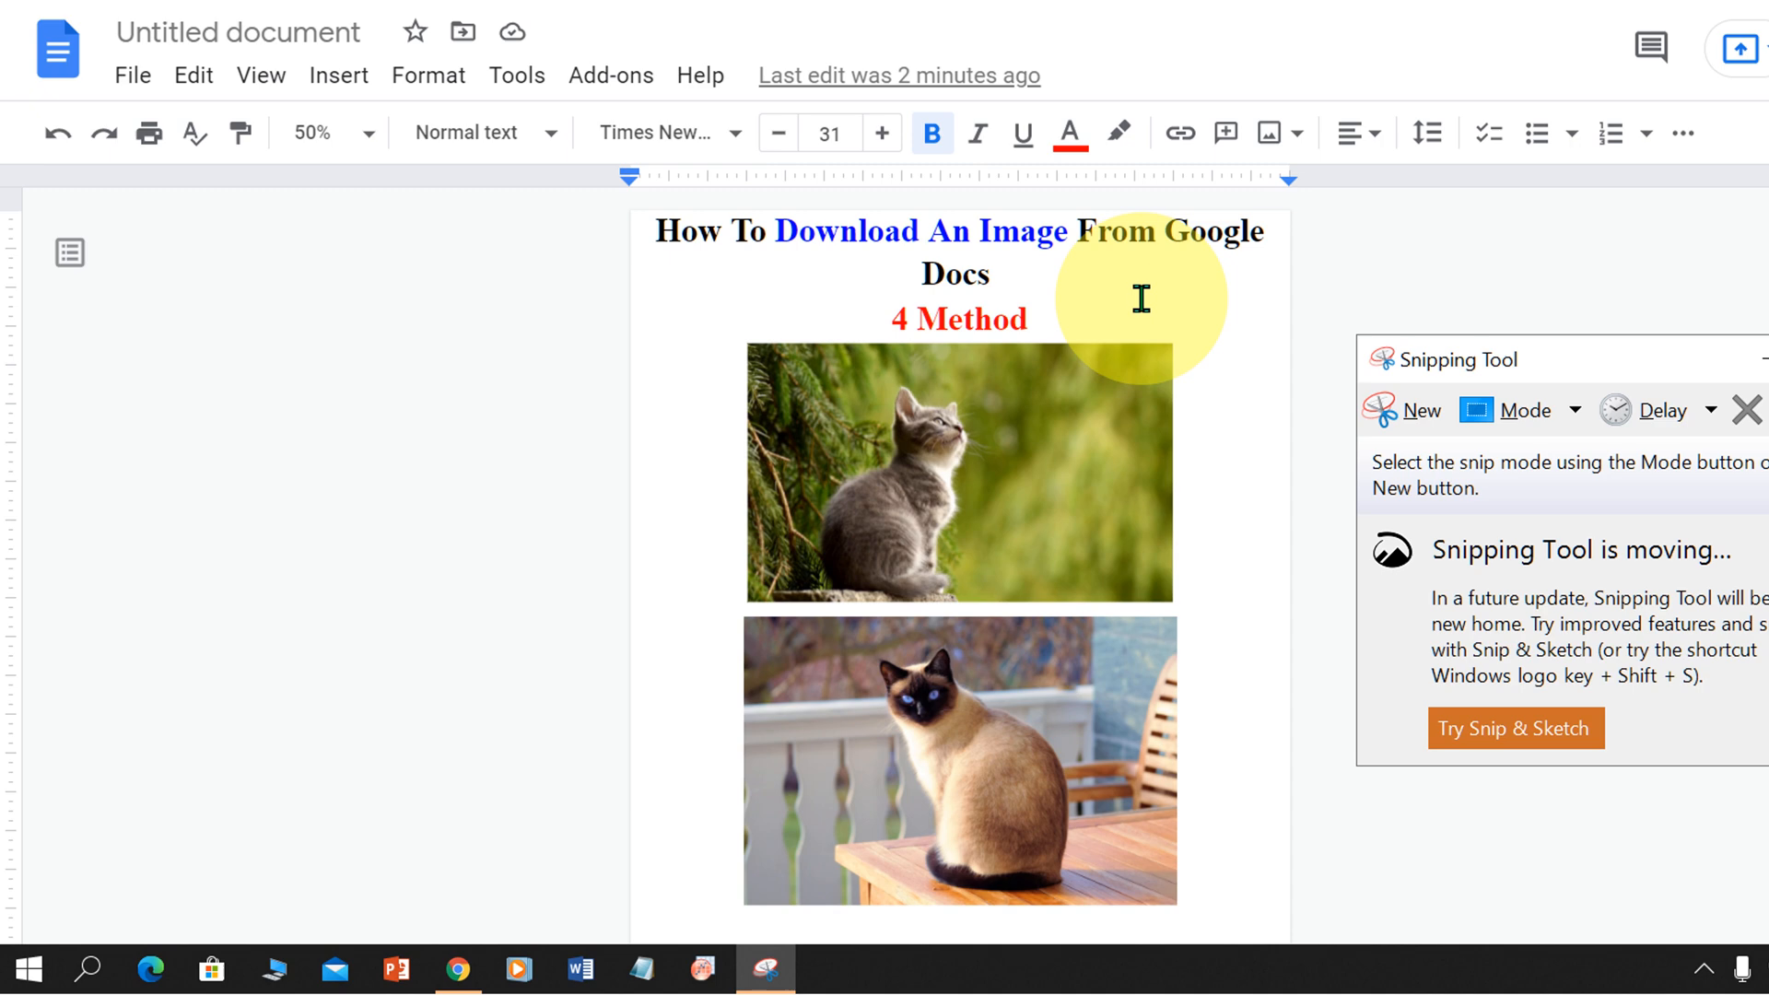
Step: Snip the kitten photo, save the snip as a file, and close Snipping Tool
left_click_drag(747, 361, 940, 454)
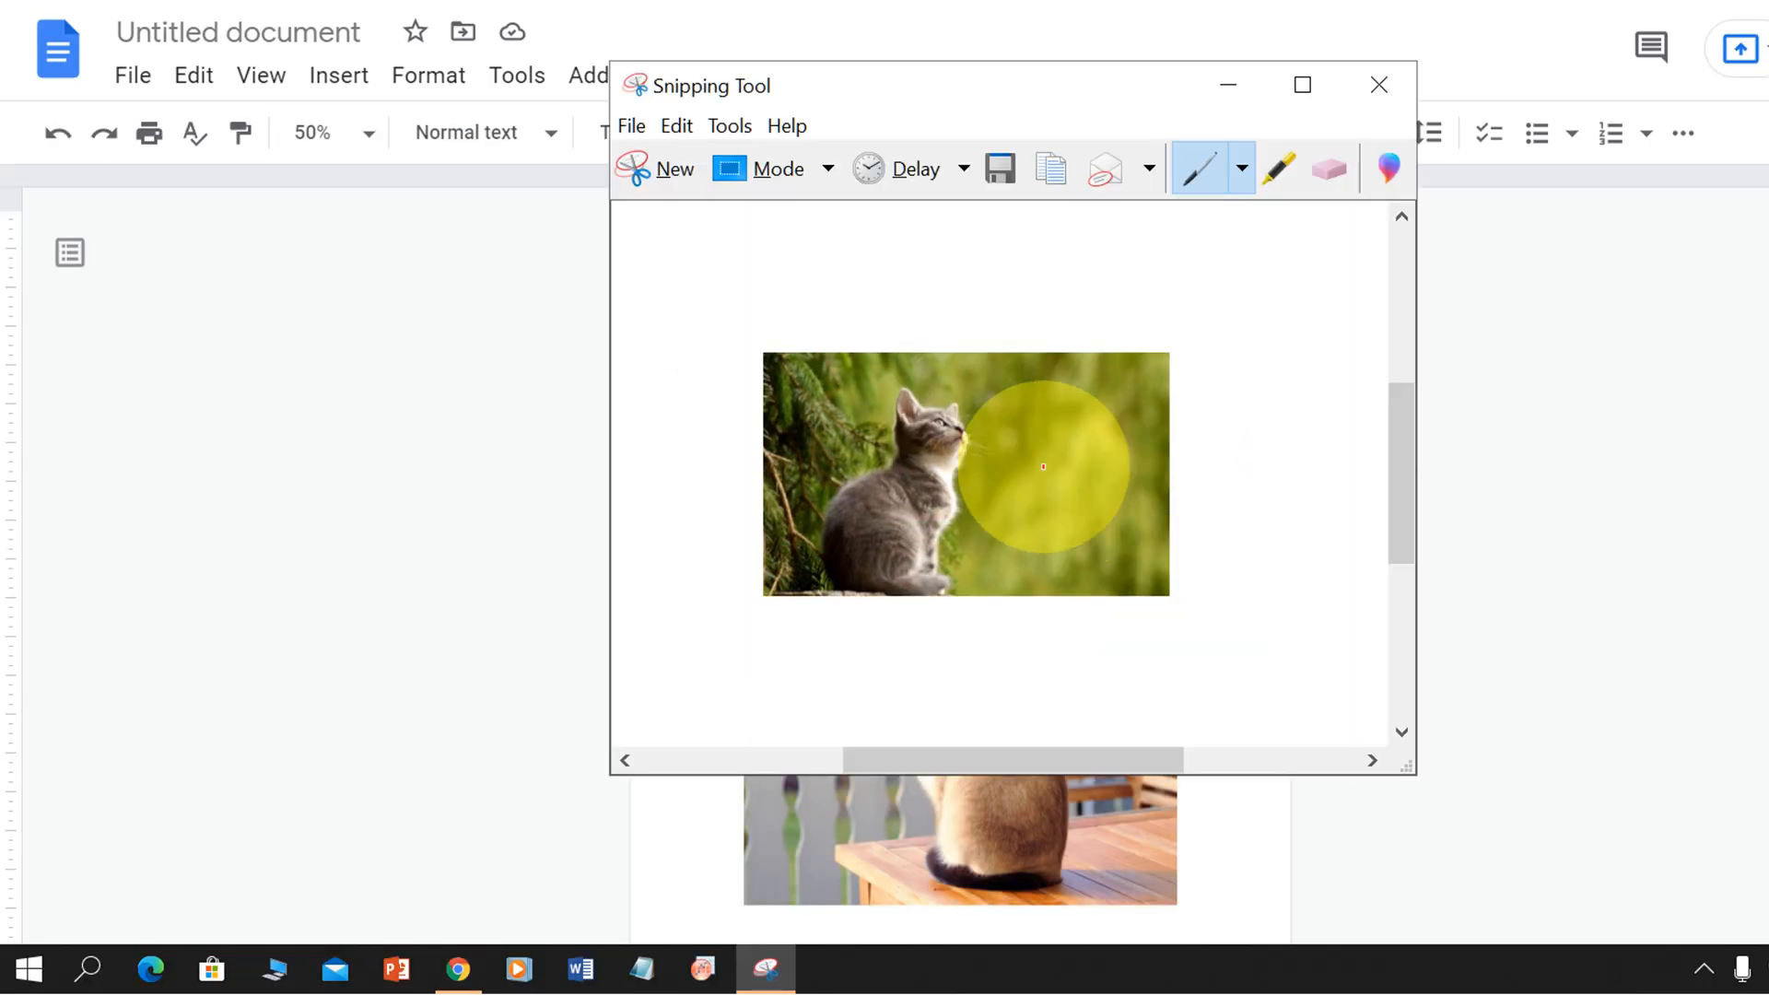
right_click(1043, 467)
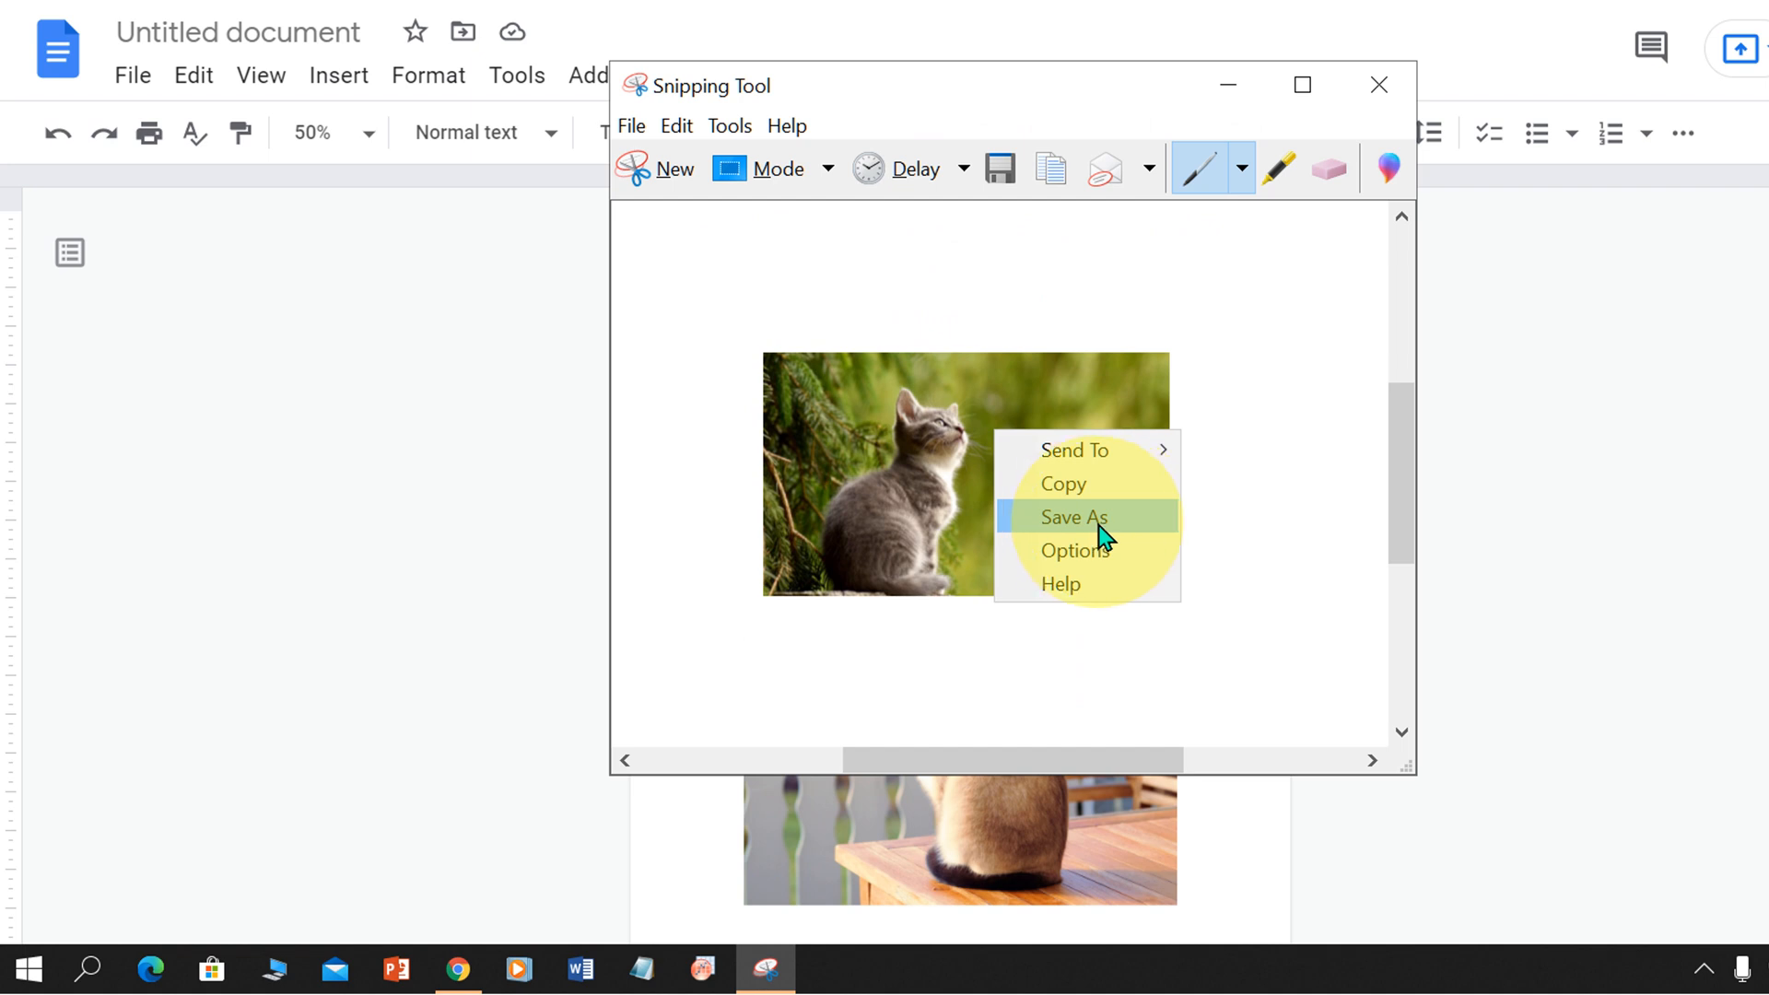
left_click(1074, 517)
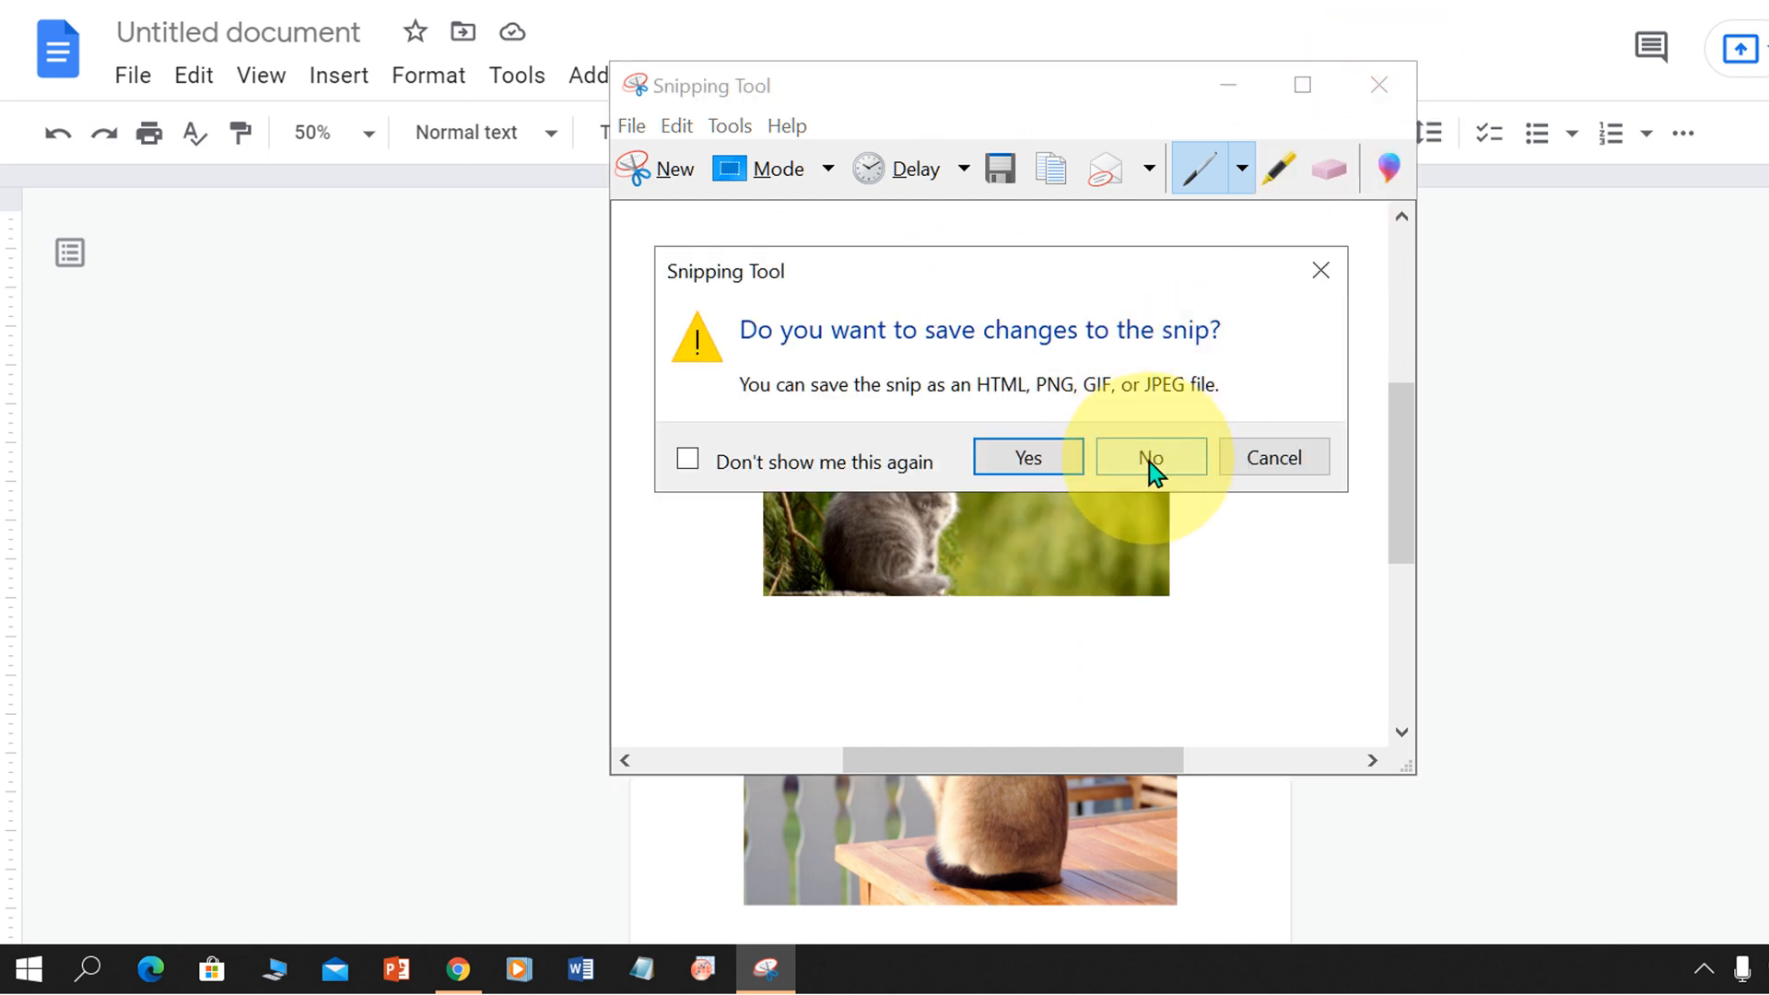
left_click(1150, 457)
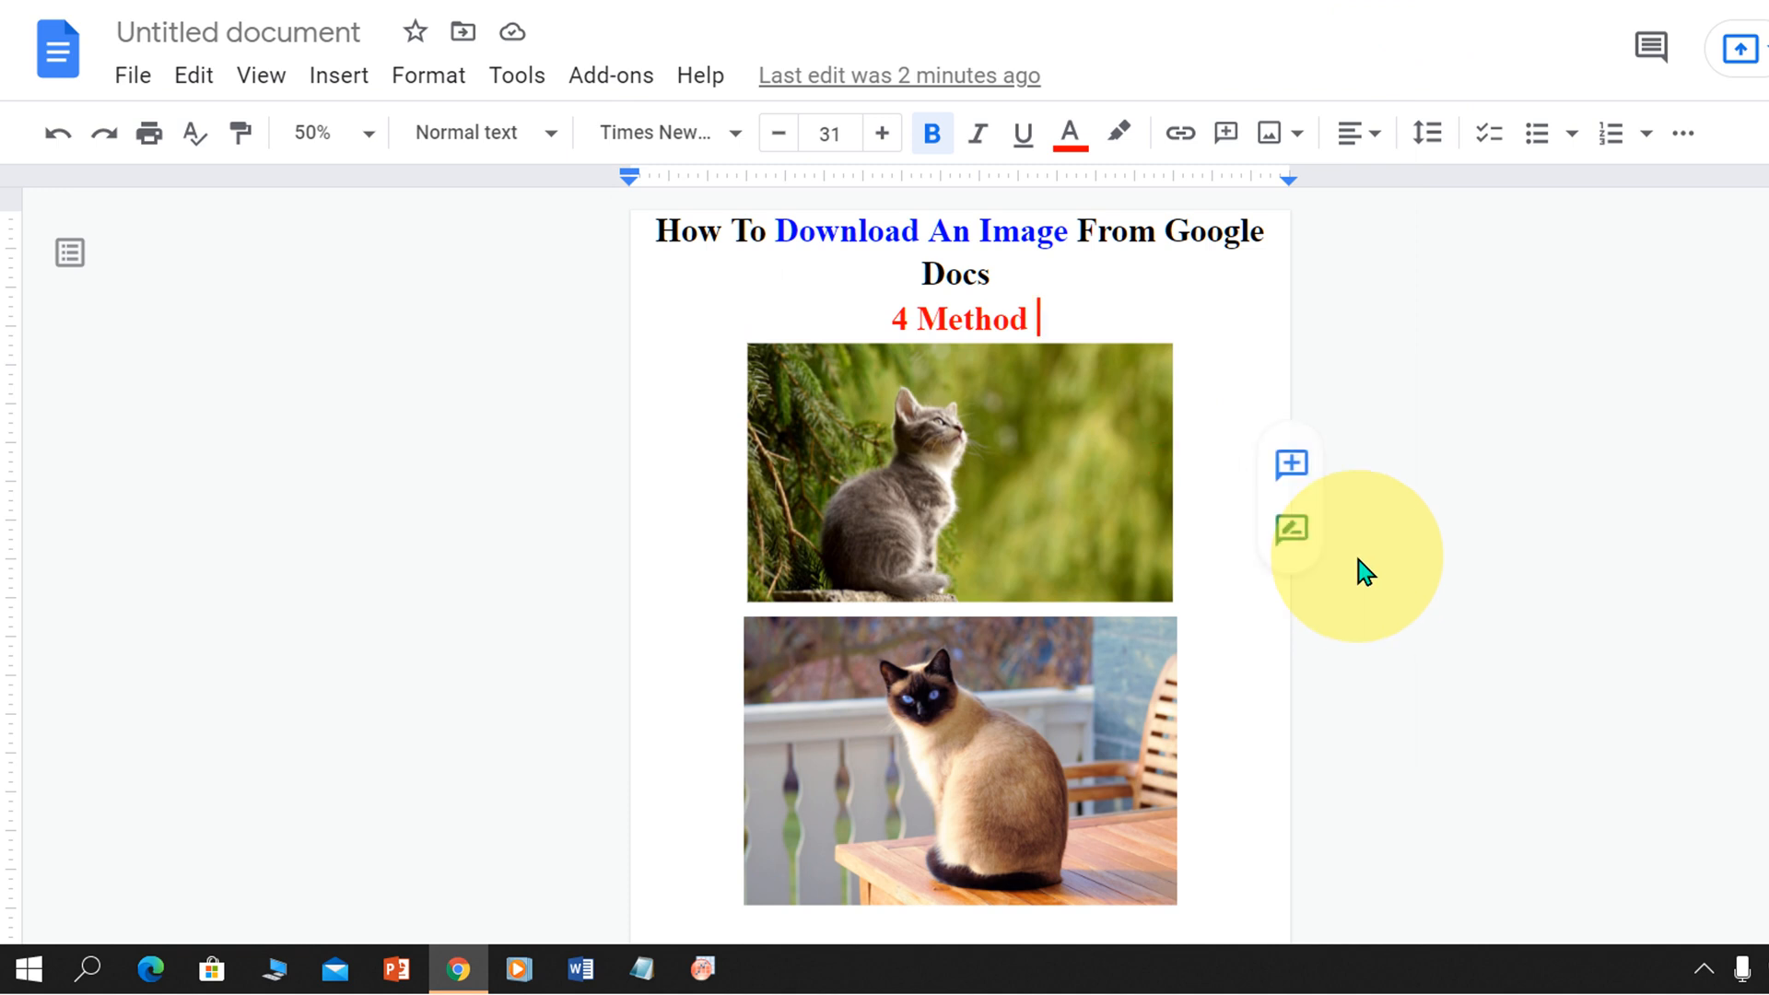